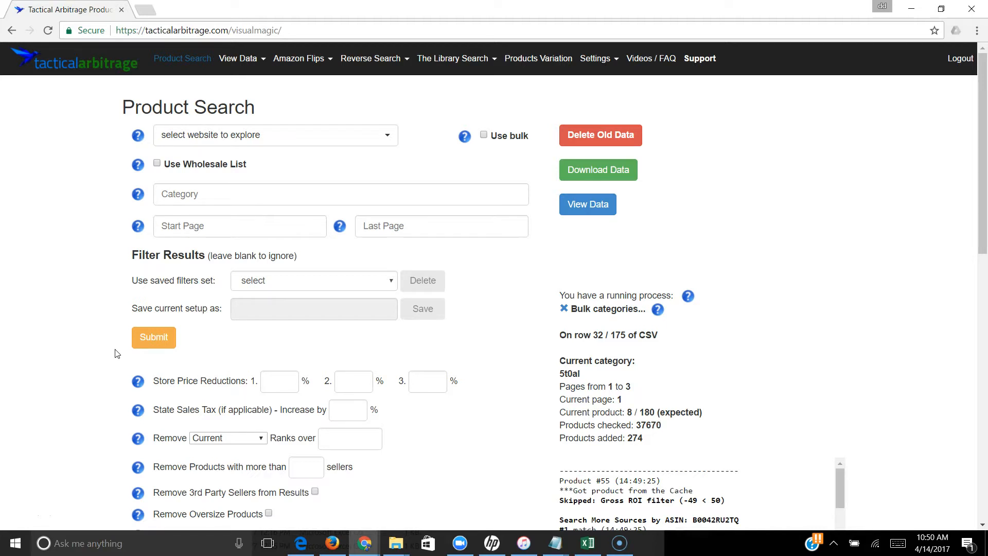
pyautogui.moveTo(287, 101)
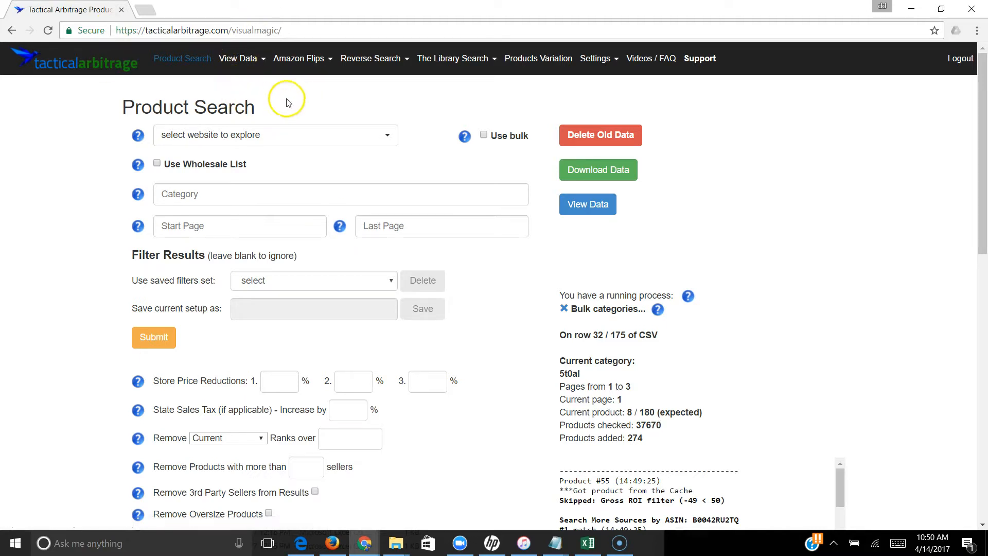
pyautogui.moveTo(257, 63)
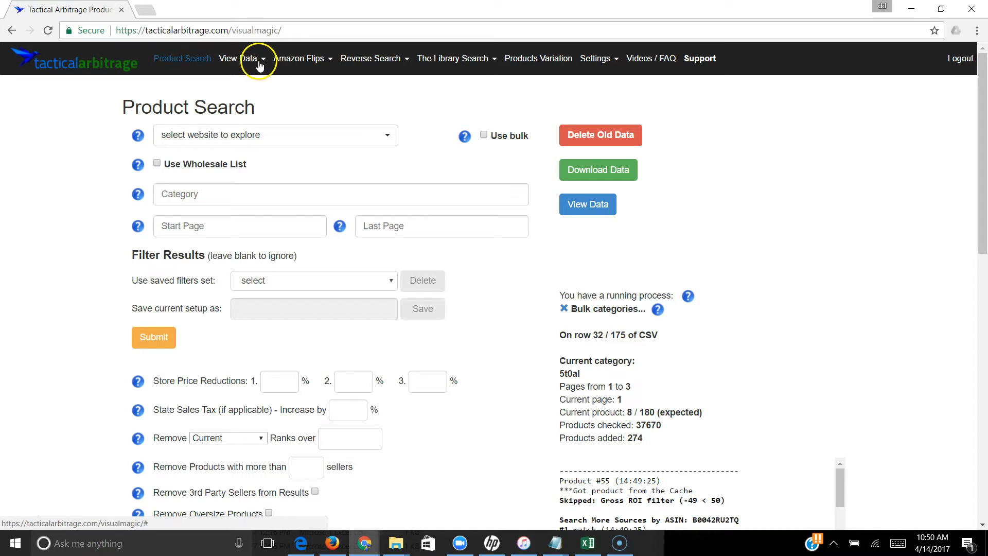
# Expand the View Data menu from the Product Search page's top navigation.
pyautogui.click(237, 58)
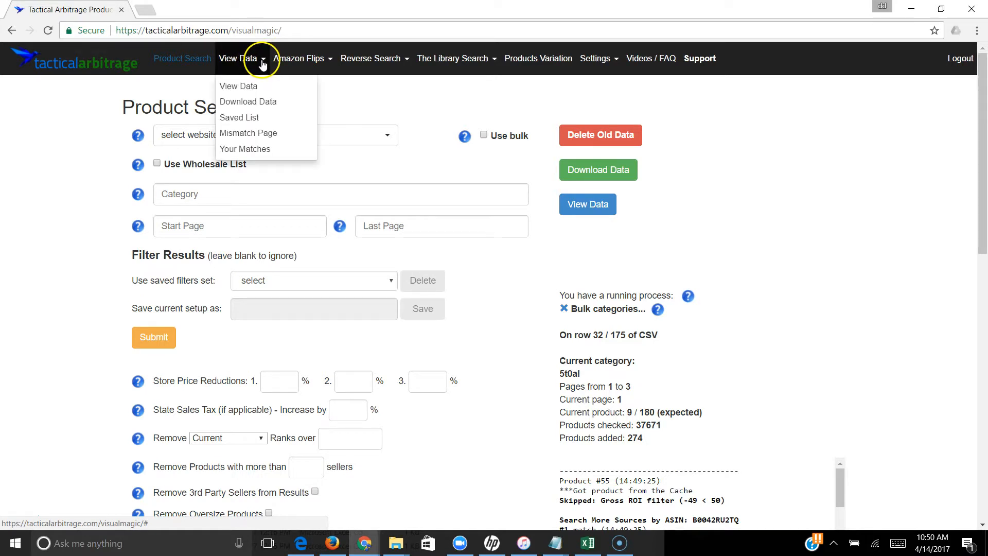
# Go to the Saved List page, currently an empty main folder.
pyautogui.click(240, 117)
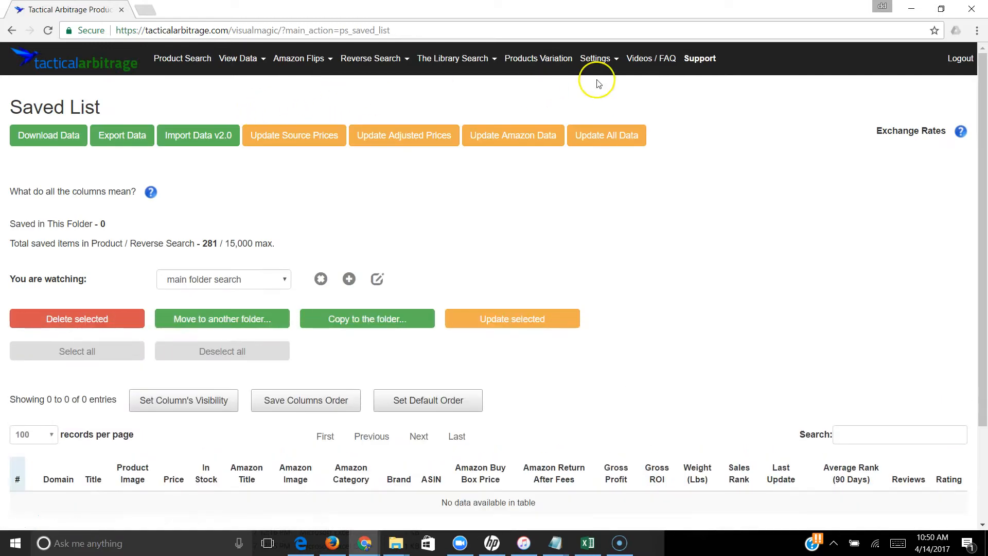
pyautogui.moveTo(18, 184)
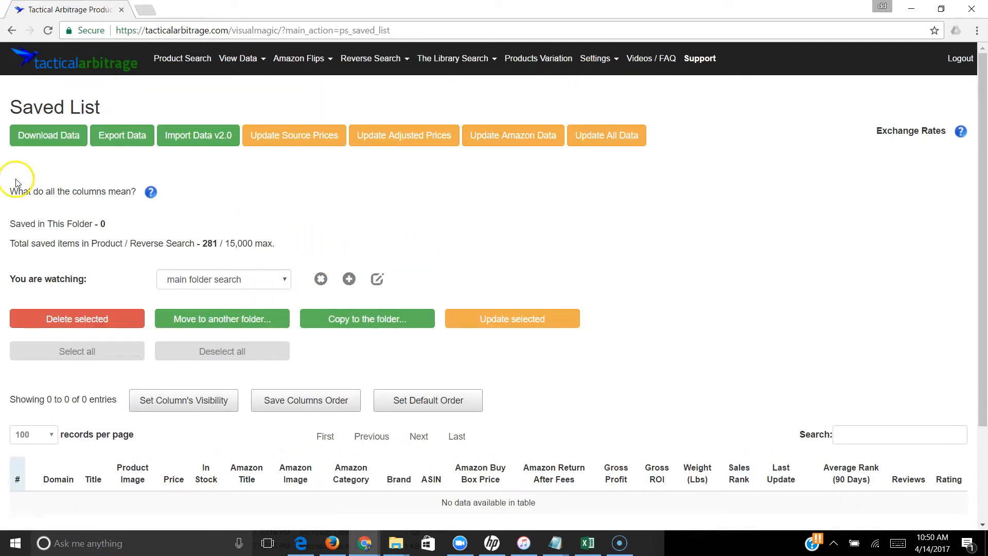
pyautogui.moveTo(192, 165)
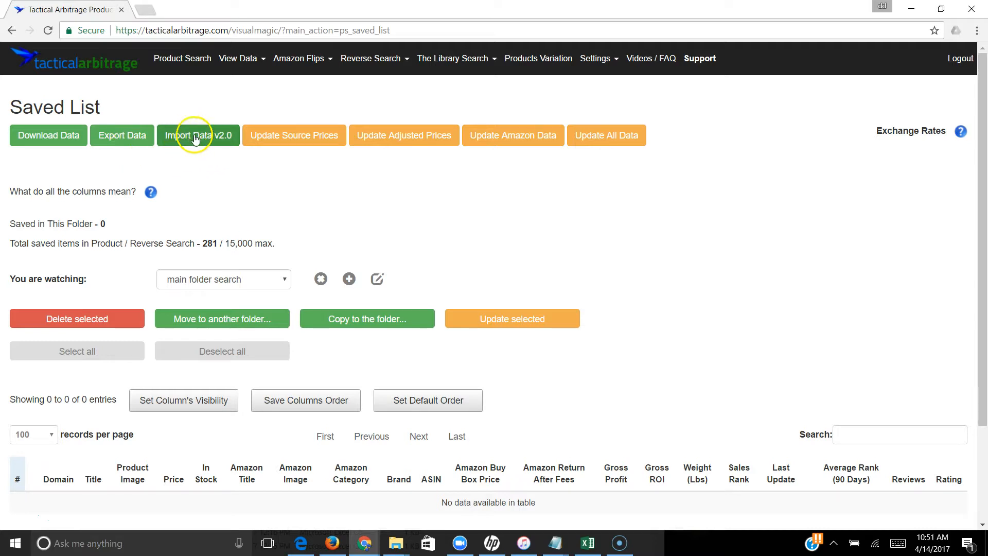
# Start Import Data v2.0 and choose the Free List - 010817 CSV for the column-mapped import.
pyautogui.click(198, 135)
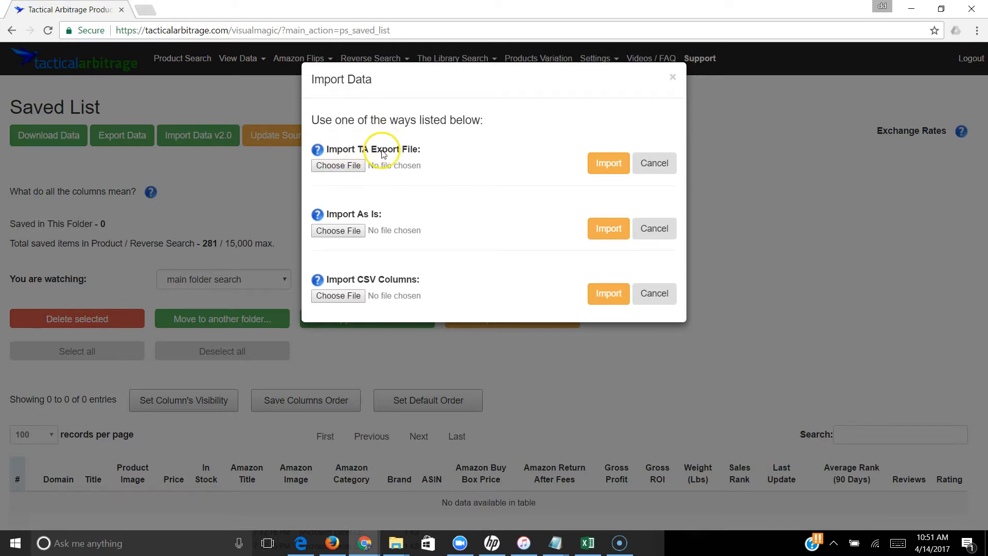
pyautogui.moveTo(440, 146)
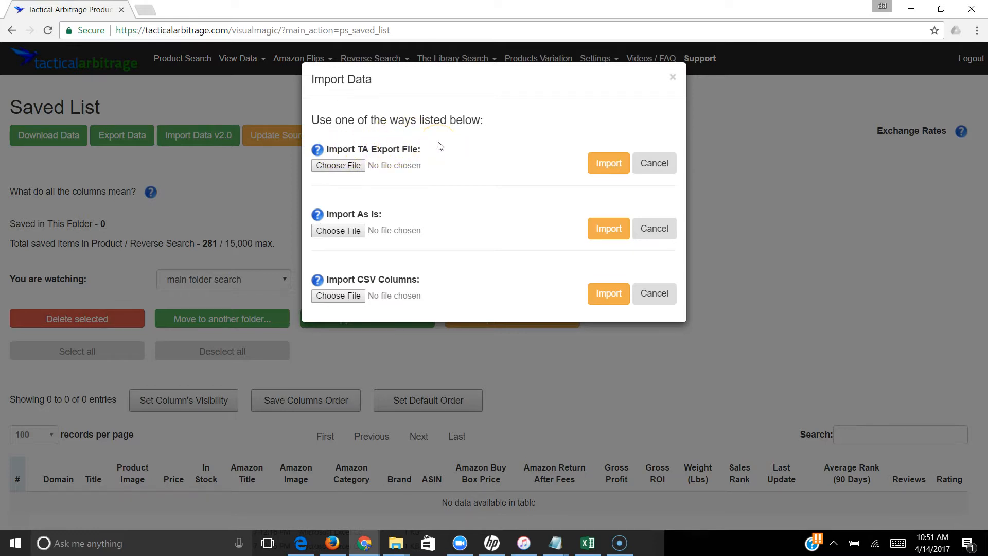
pyautogui.moveTo(380, 119)
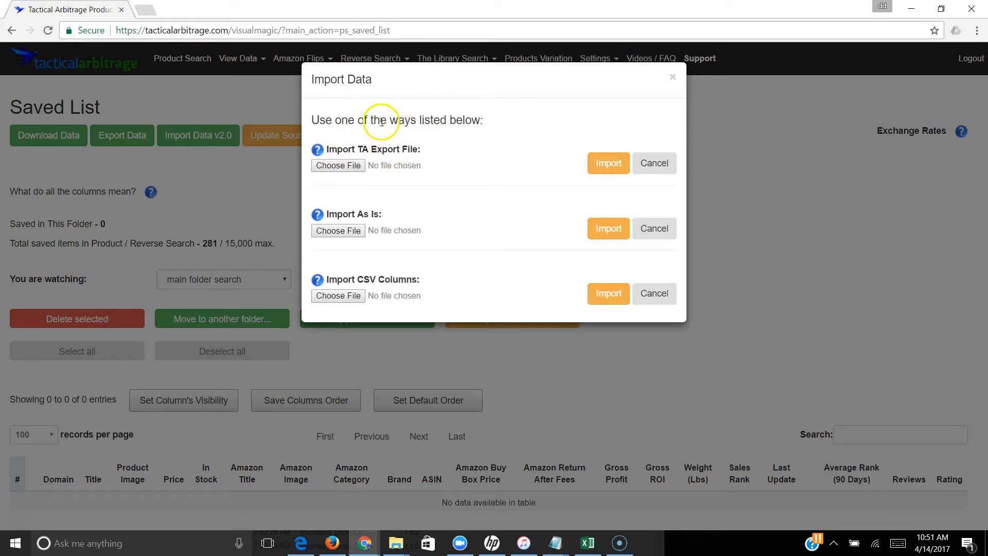
pyautogui.moveTo(333, 150)
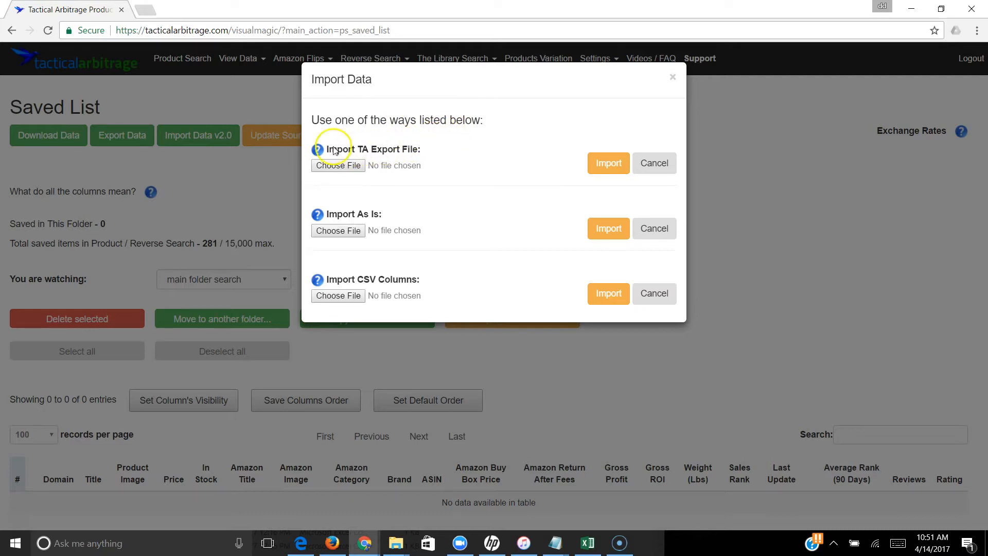
pyautogui.moveTo(406, 156)
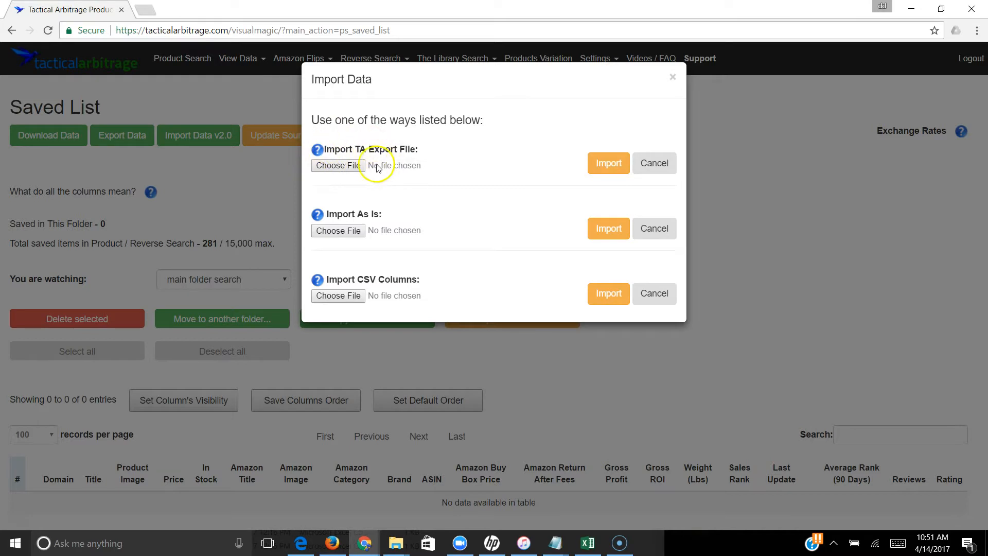
pyautogui.moveTo(423, 151)
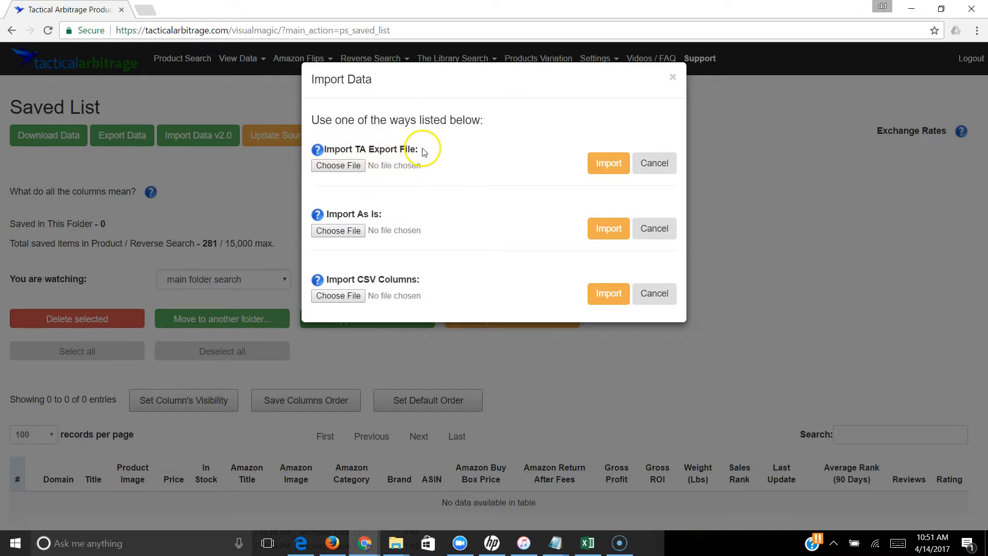
pyautogui.moveTo(333, 222)
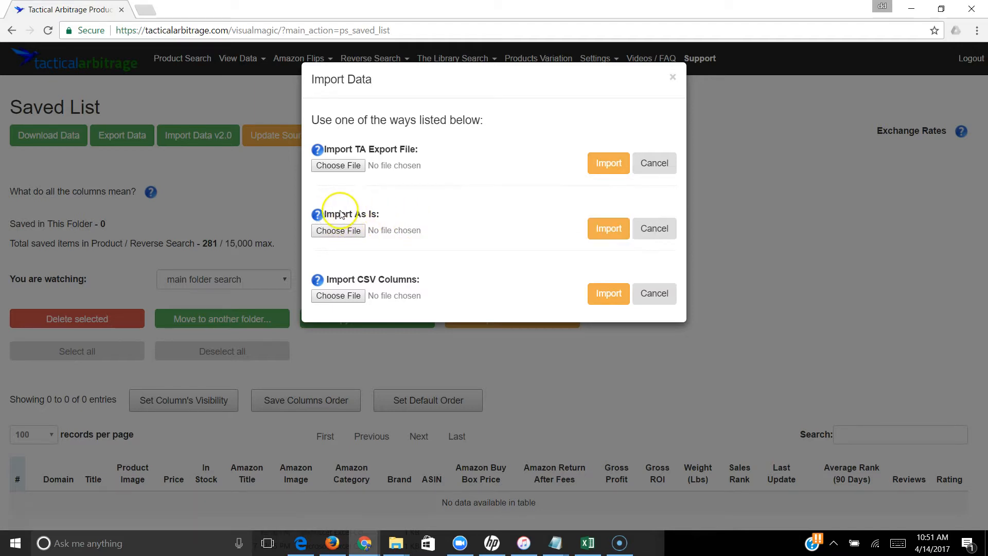
pyautogui.moveTo(54, 145)
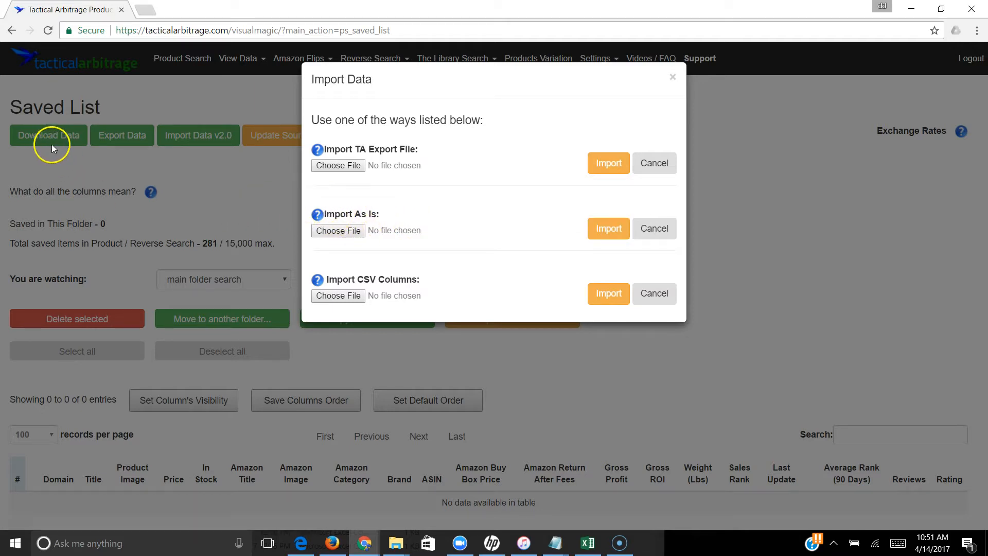
pyautogui.moveTo(472, 241)
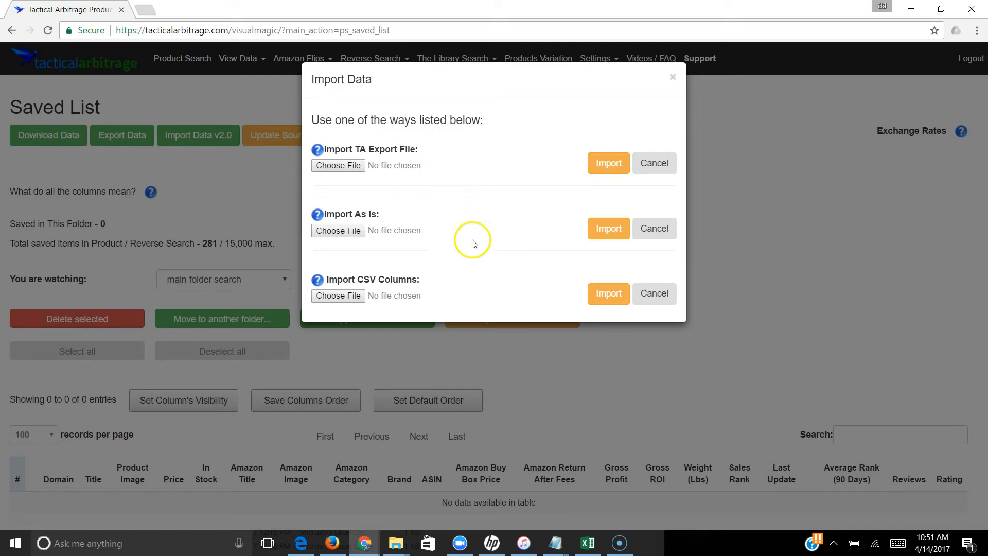
pyautogui.moveTo(380, 234)
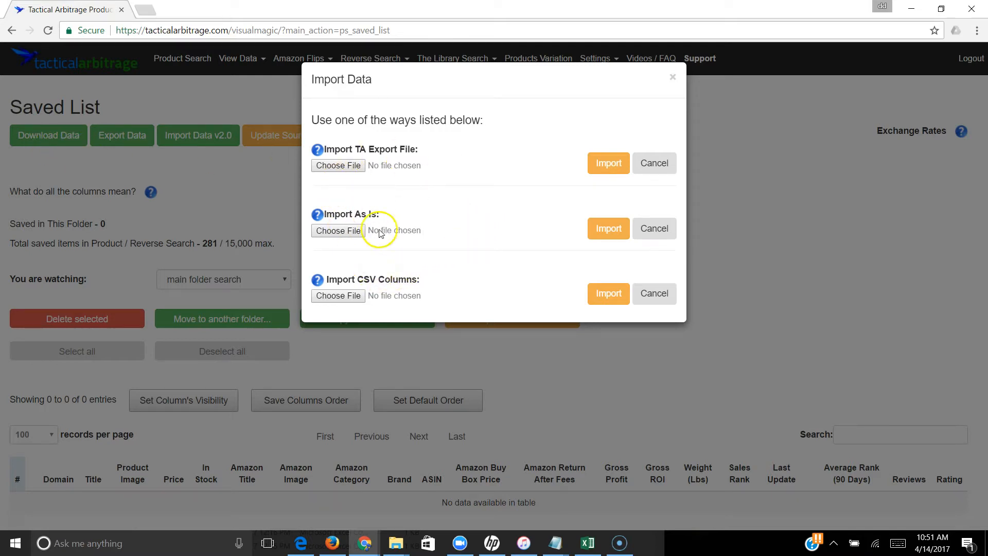
pyautogui.moveTo(338, 295)
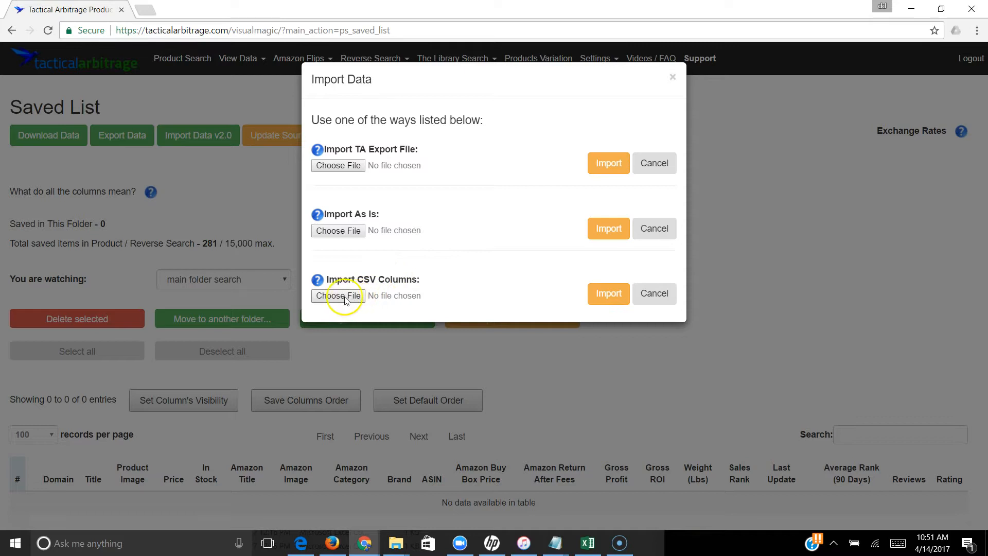
pyautogui.moveTo(382, 283)
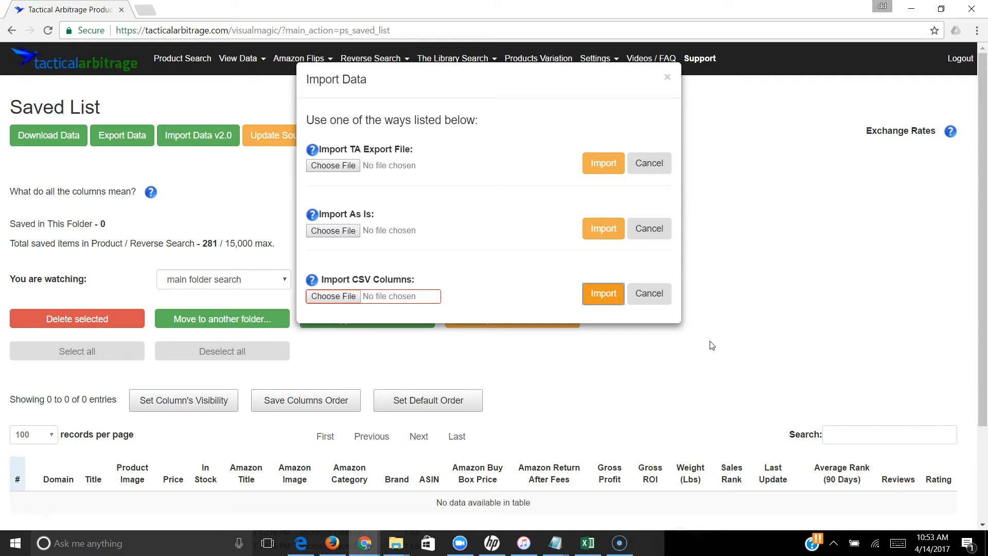
pyautogui.moveTo(215, 483)
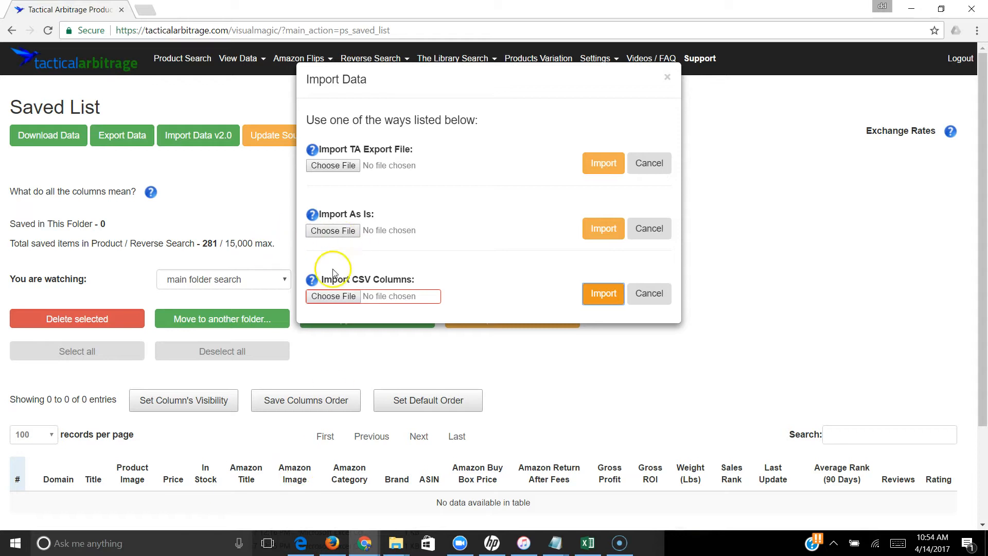
pyautogui.click(333, 296)
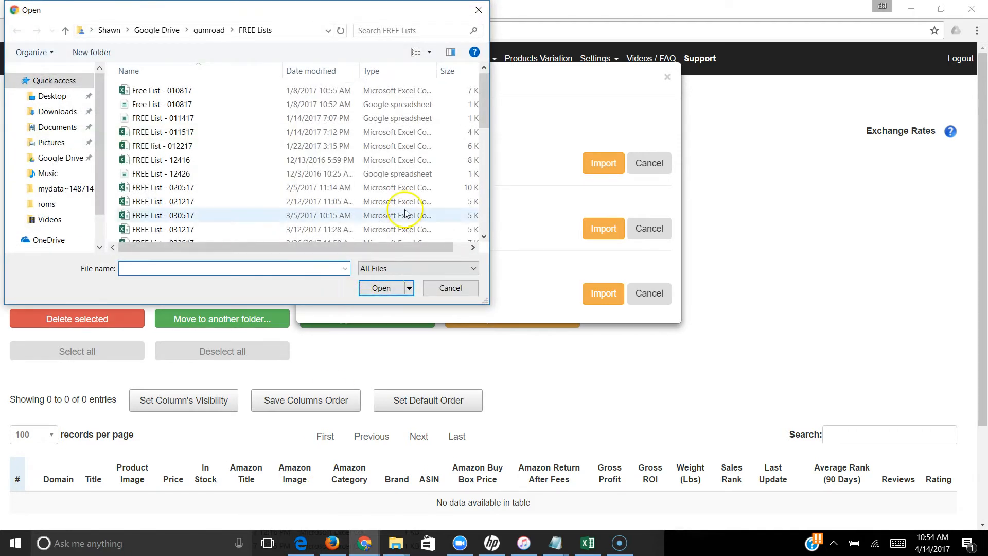
pyautogui.click(161, 91)
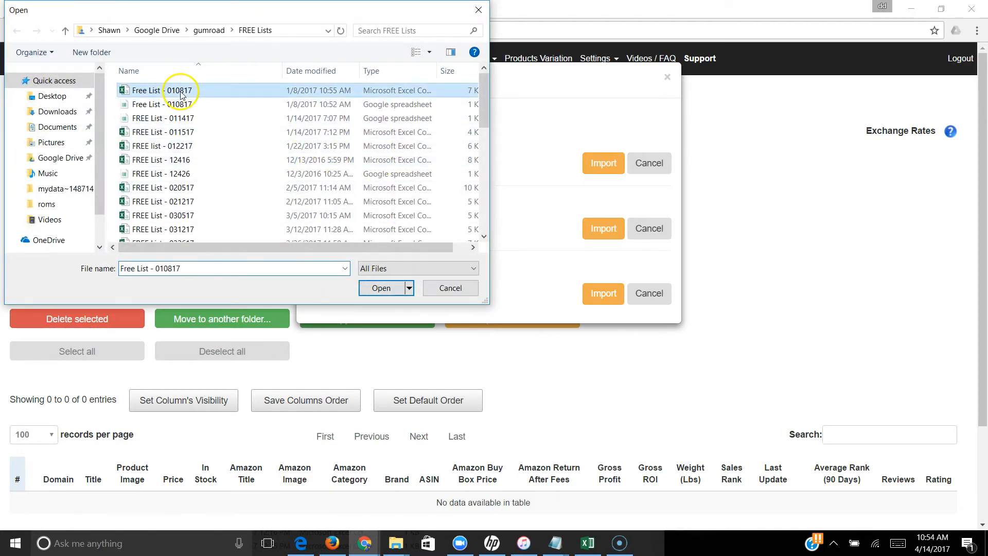
pyautogui.click(380, 287)
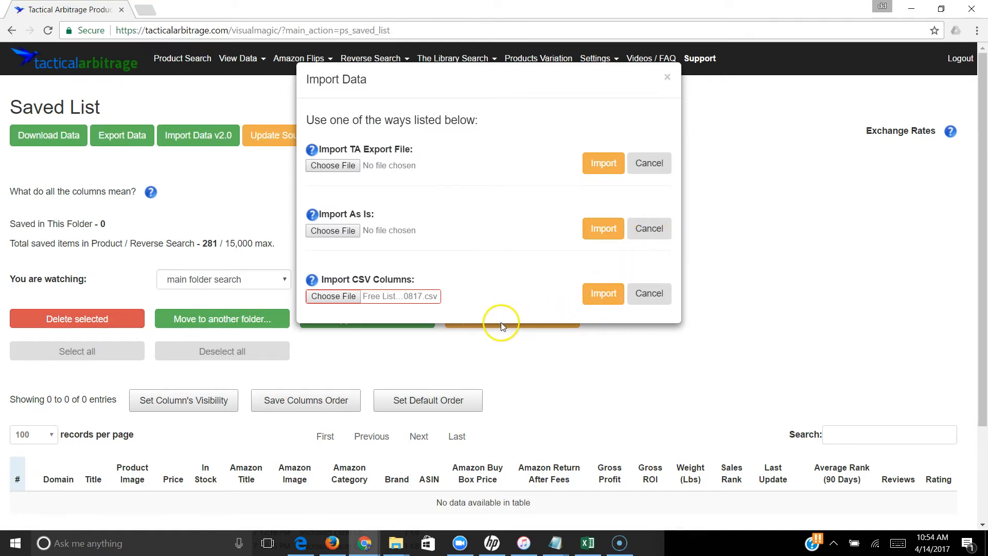
# Load the CSV into the column-mapping dialog with Source Product Url → Source and Amazon Product ASIN → ASIN.
pyautogui.click(602, 293)
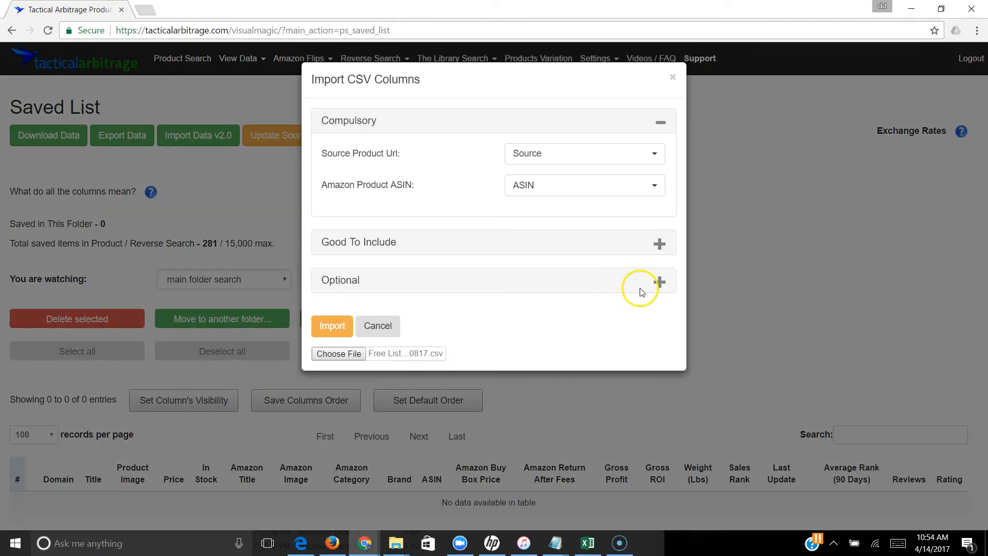
pyautogui.moveTo(534, 308)
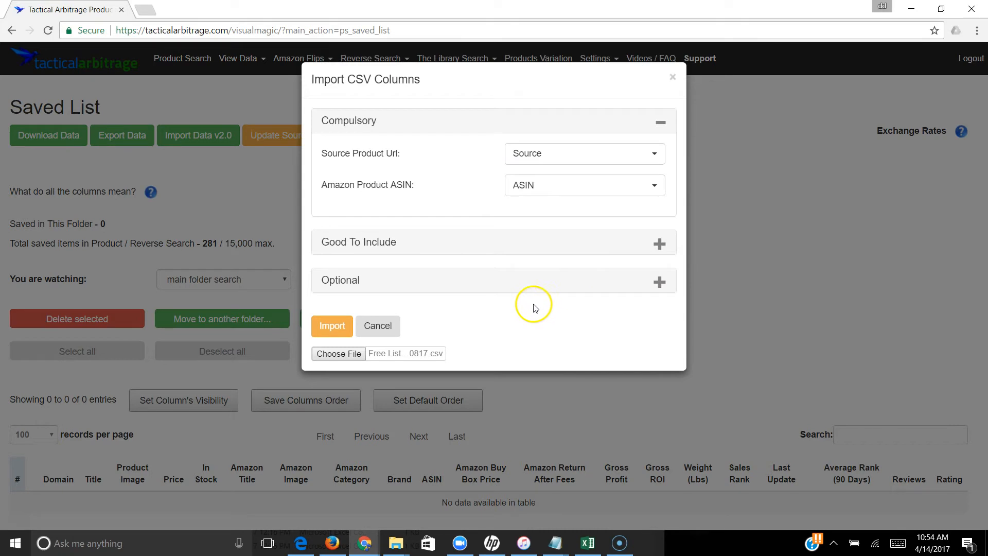
pyautogui.moveTo(575, 296)
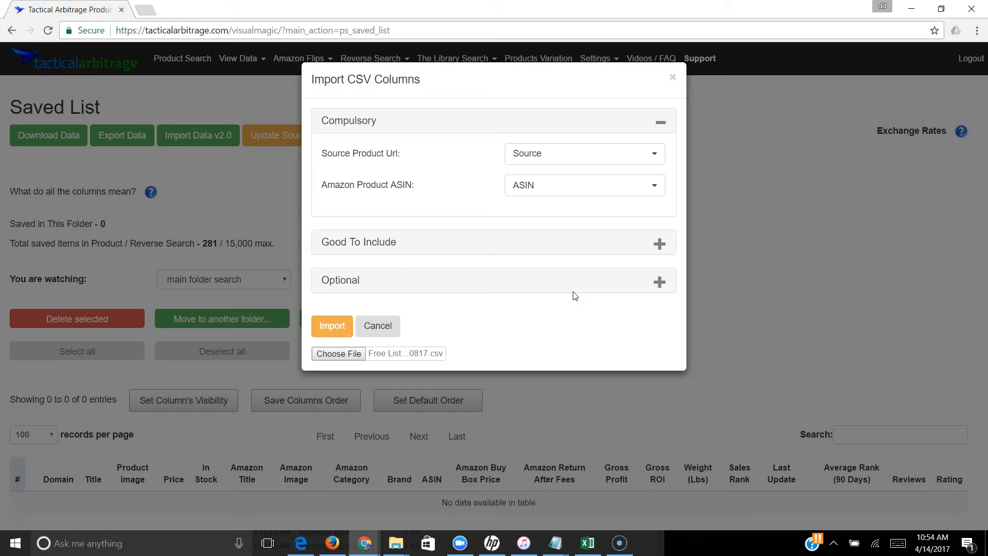
pyautogui.moveTo(324, 173)
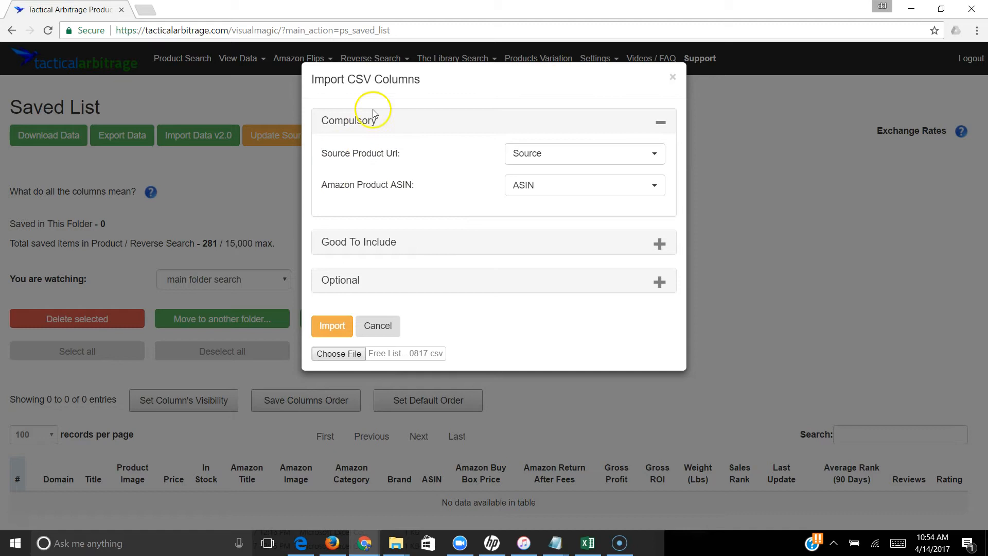
pyautogui.moveTo(620, 163)
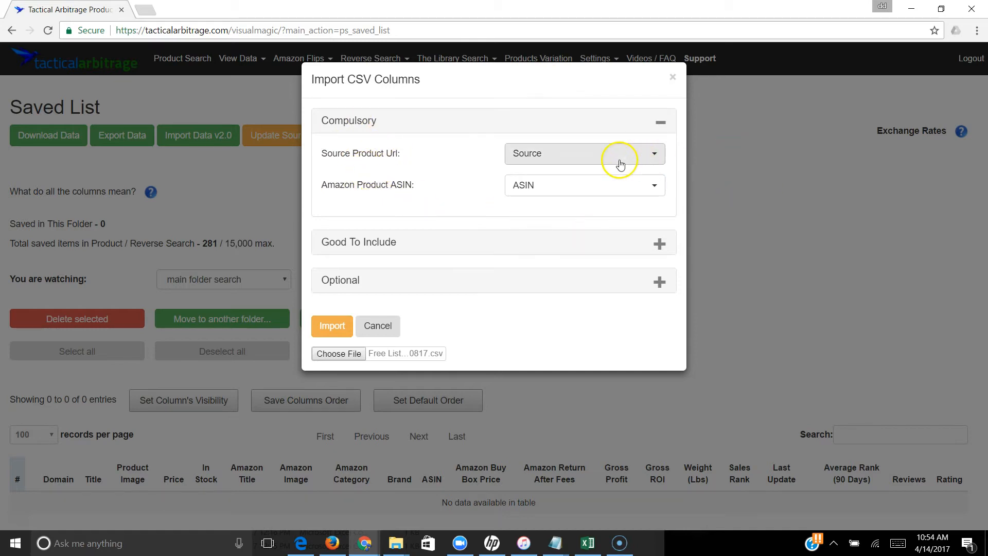
pyautogui.moveTo(578, 445)
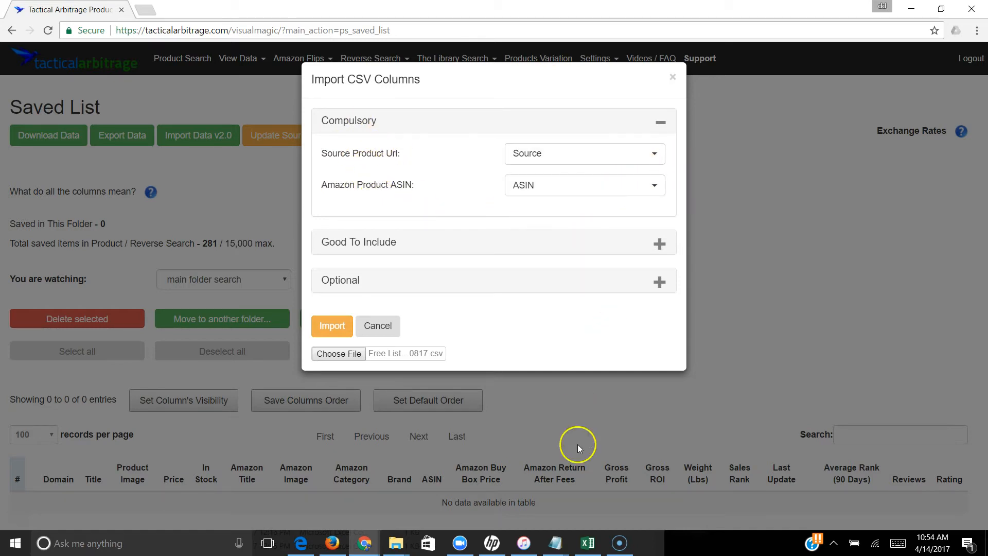
pyautogui.click(586, 542)
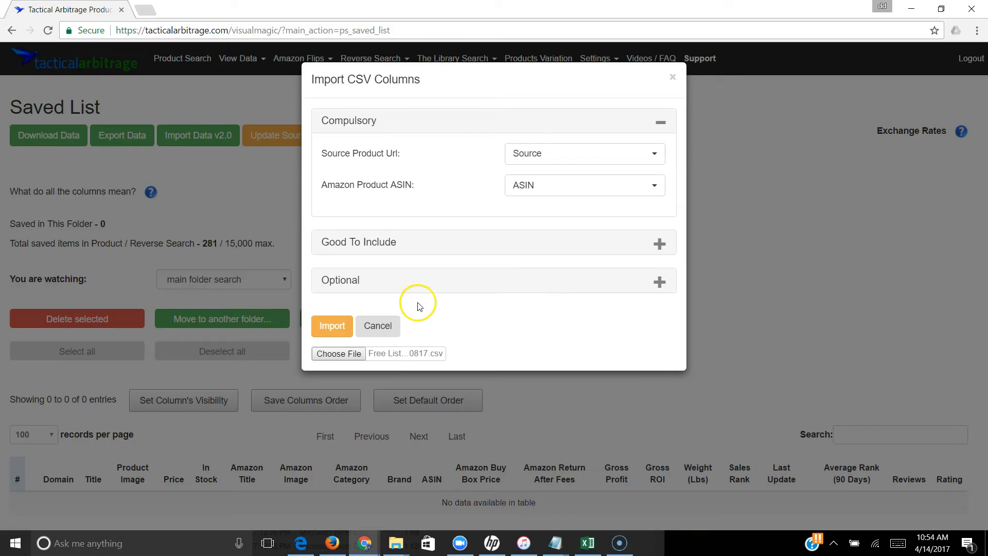
pyautogui.moveTo(362, 166)
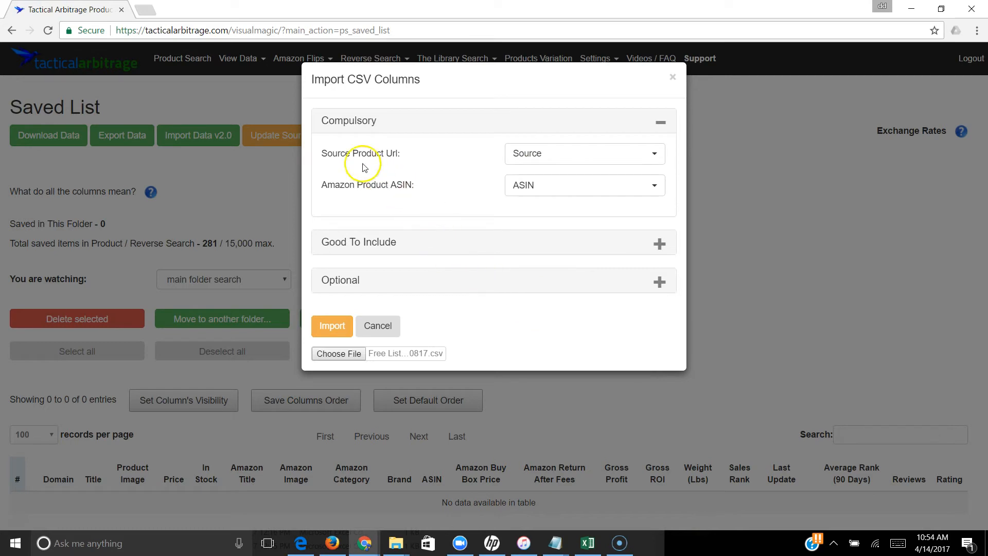
pyautogui.click(582, 153)
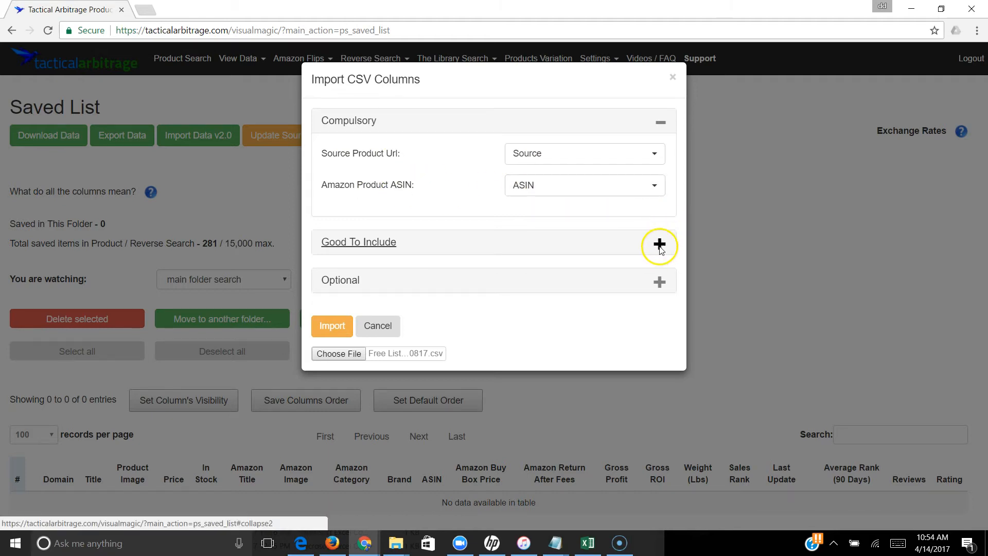
# Set Source Product Image to 'not defined' instead of the Amazon Link column.
pyautogui.click(658, 245)
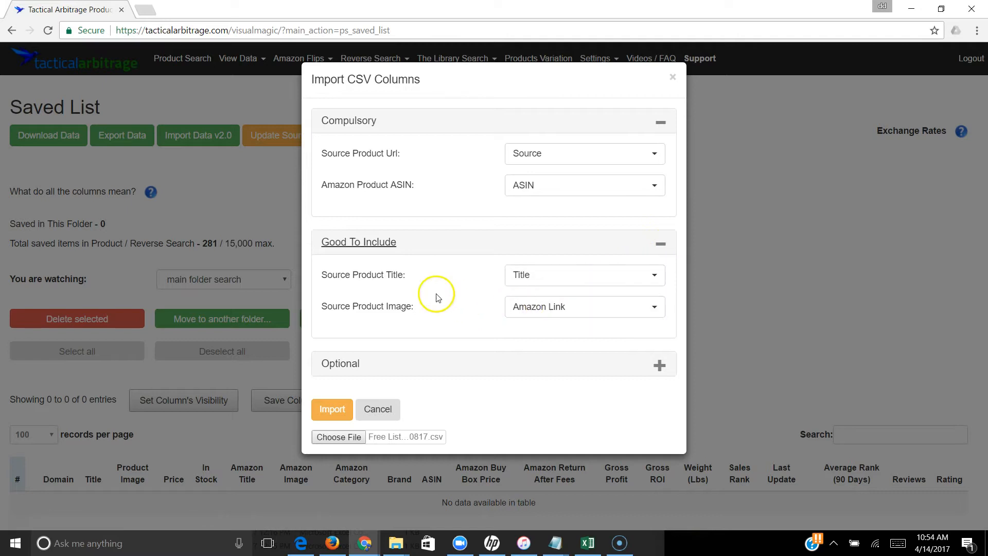
pyautogui.moveTo(502, 317)
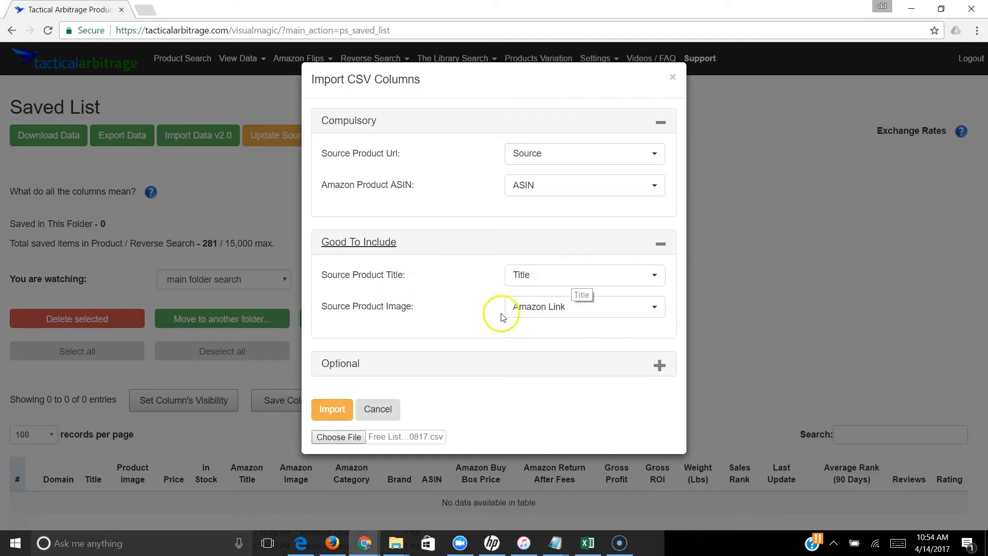
pyautogui.moveTo(377, 325)
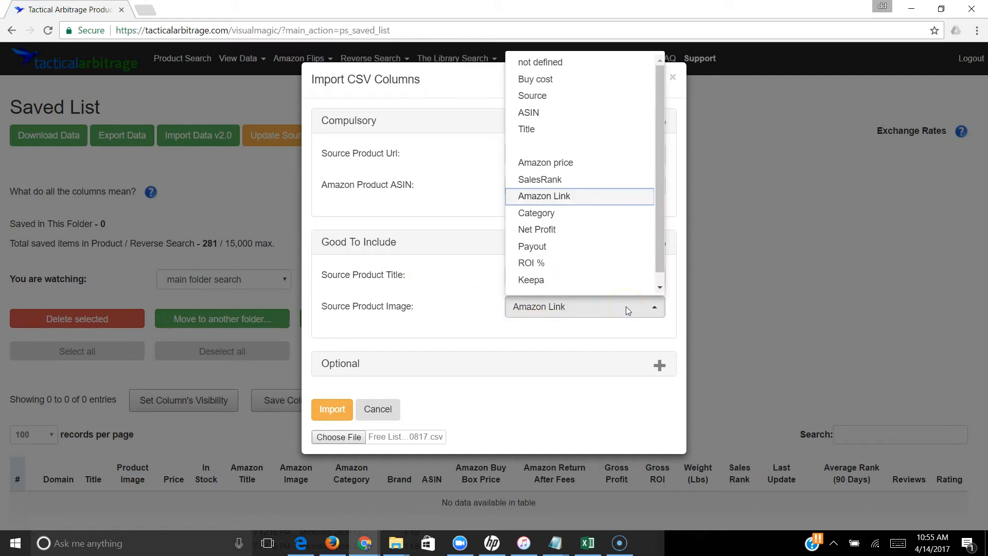
pyautogui.moveTo(575, 89)
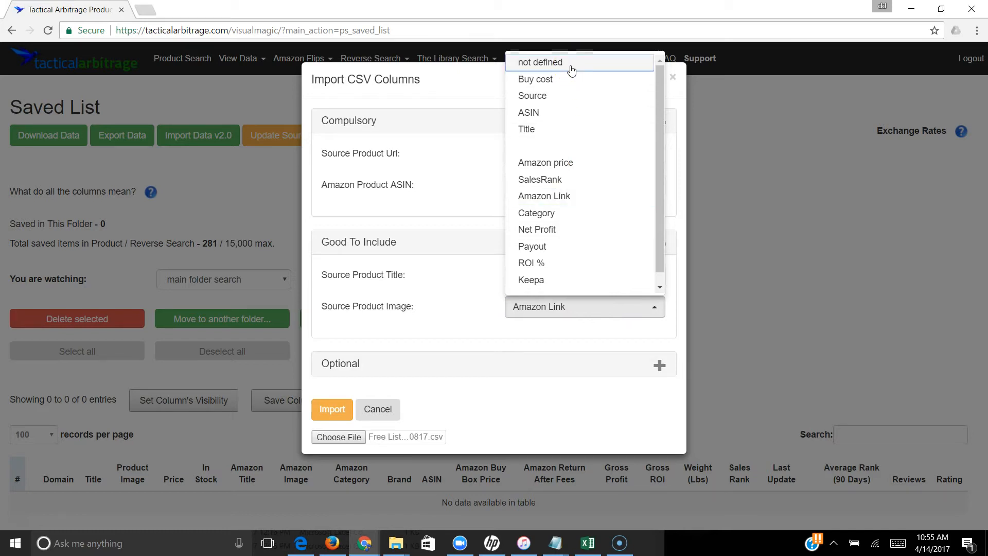
pyautogui.click(538, 62)
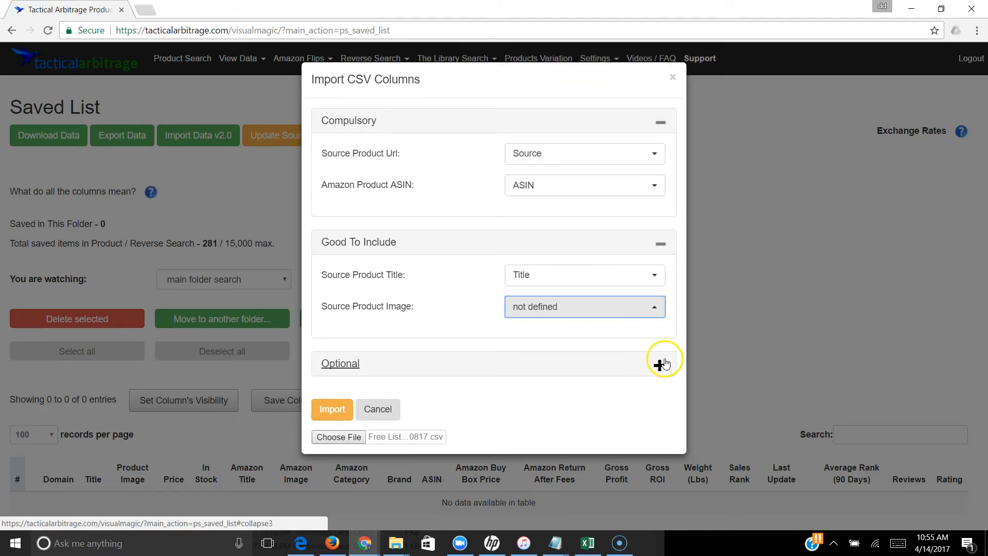
# Map Source Product Price to the CSV's Buy cost column and review the remaining Optional fields.
pyautogui.click(664, 359)
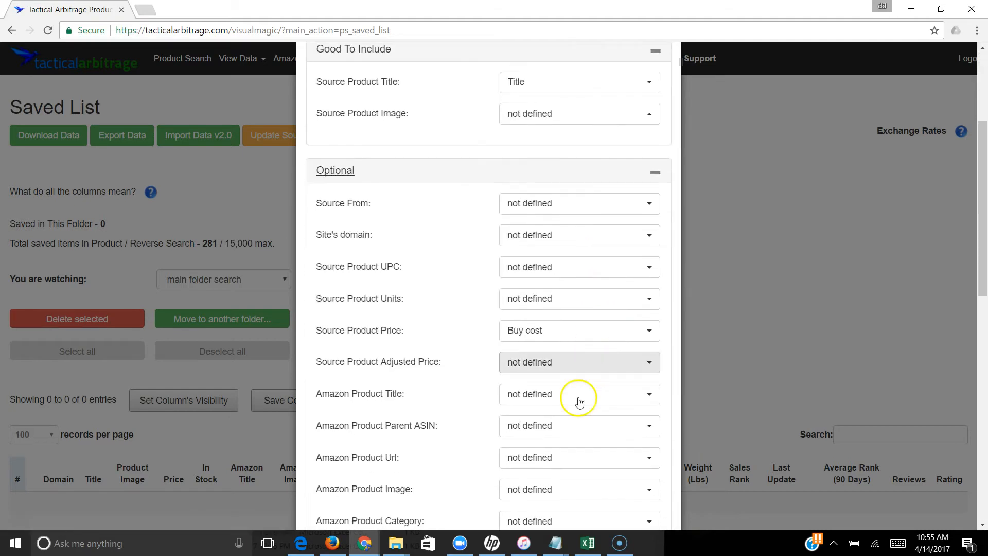
pyautogui.scroll(3)
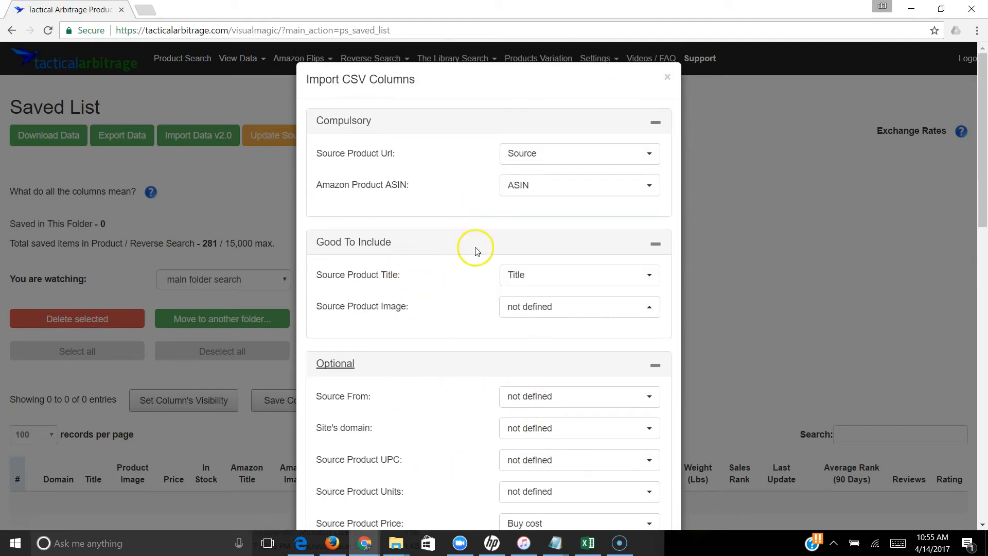
pyautogui.moveTo(462, 288)
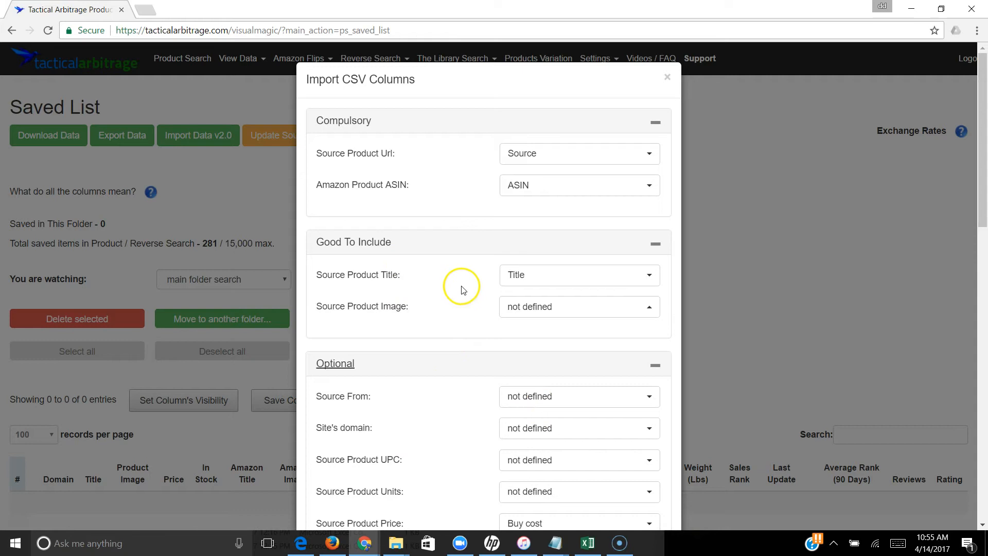
pyautogui.moveTo(545, 340)
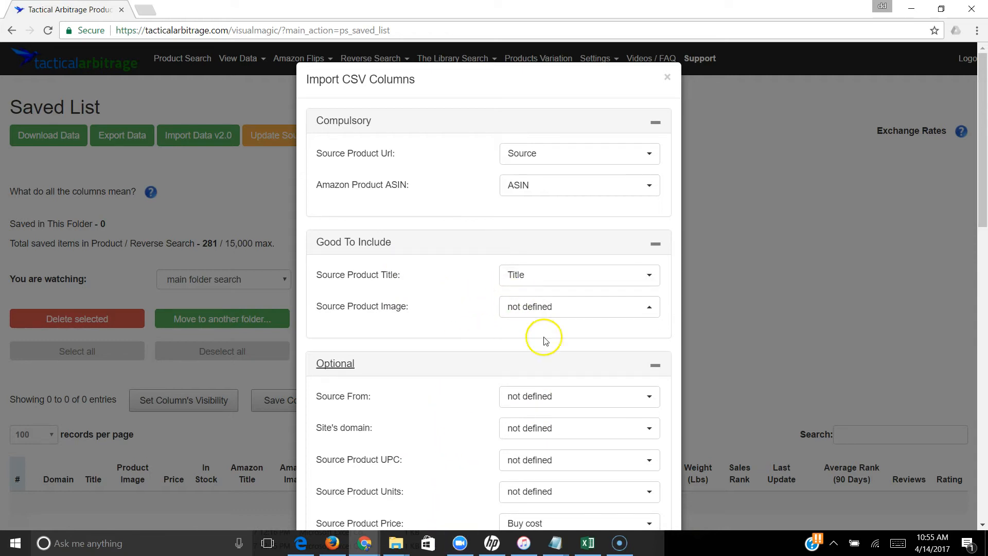
pyautogui.moveTo(422, 226)
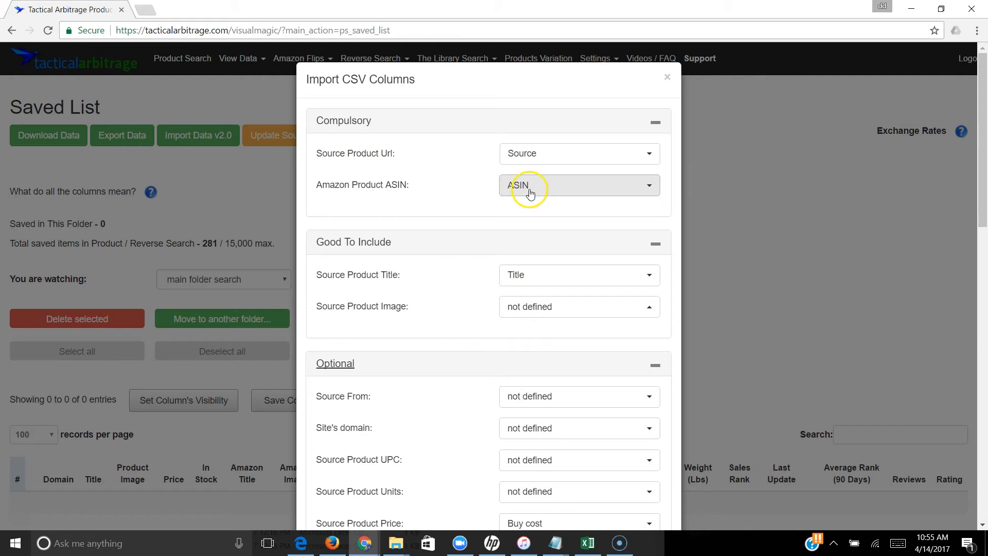
pyautogui.moveTo(394, 473)
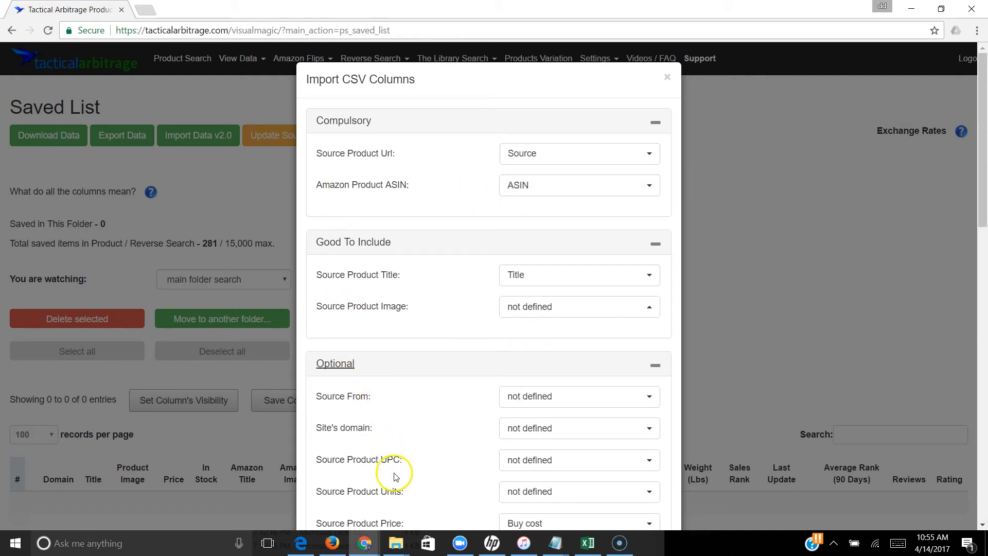
pyautogui.moveTo(441, 206)
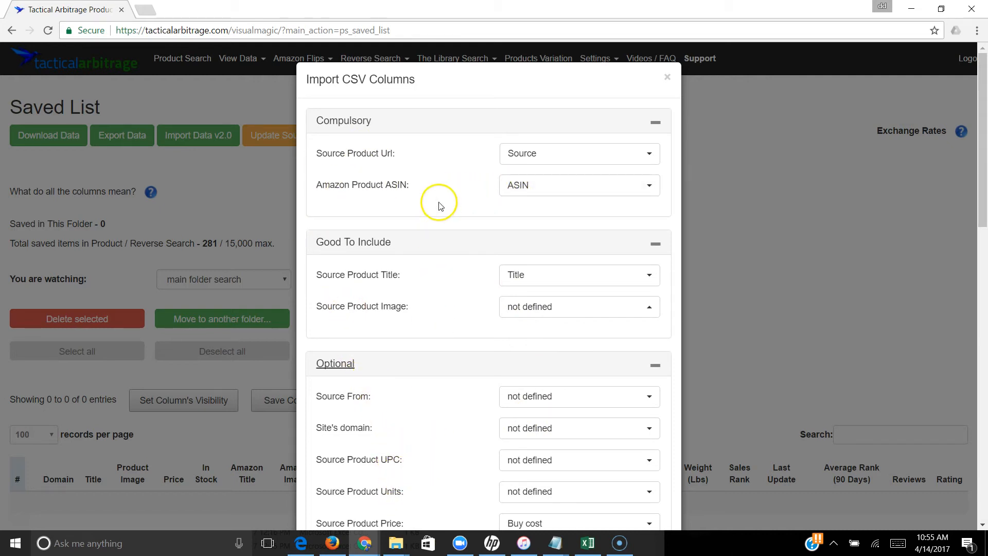
pyautogui.moveTo(450, 473)
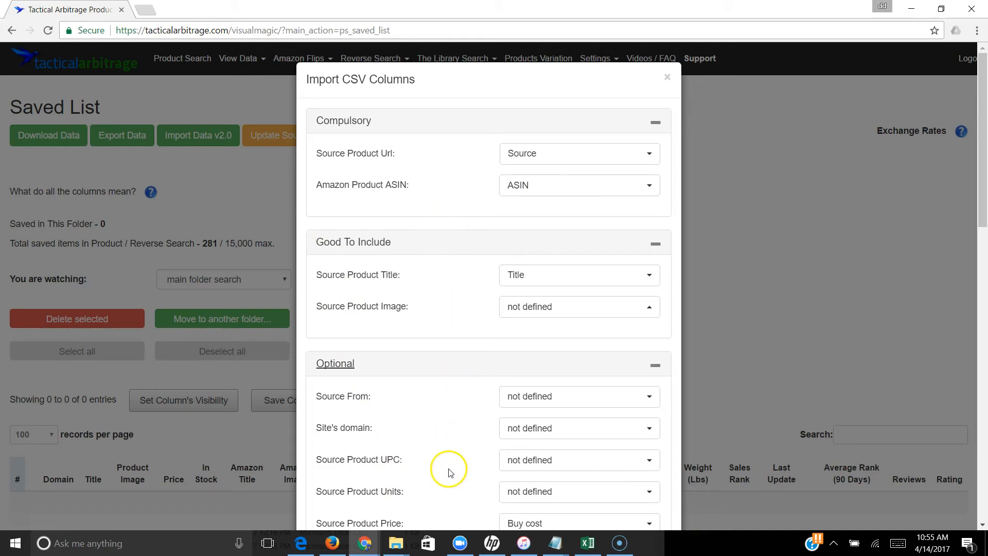
pyautogui.moveTo(466, 442)
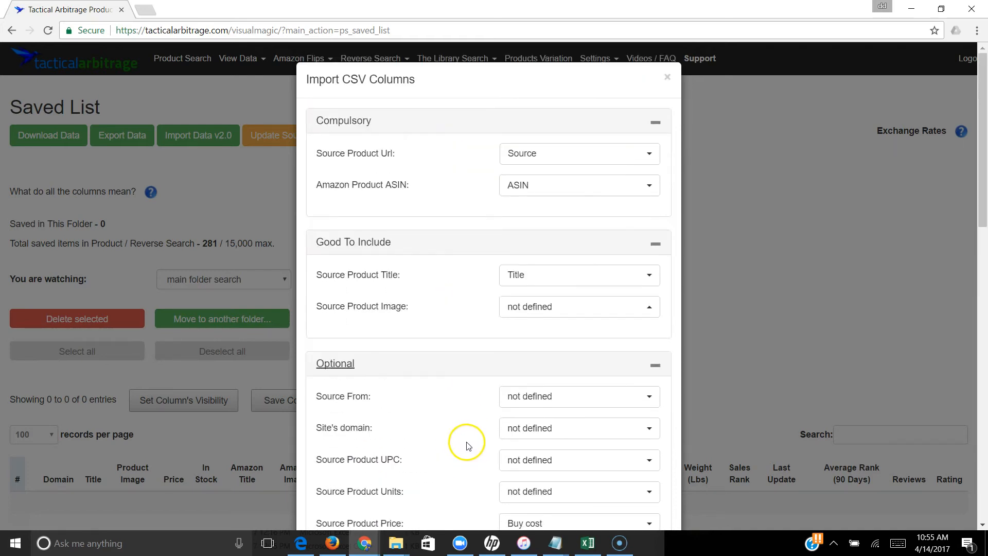
pyautogui.moveTo(578, 184)
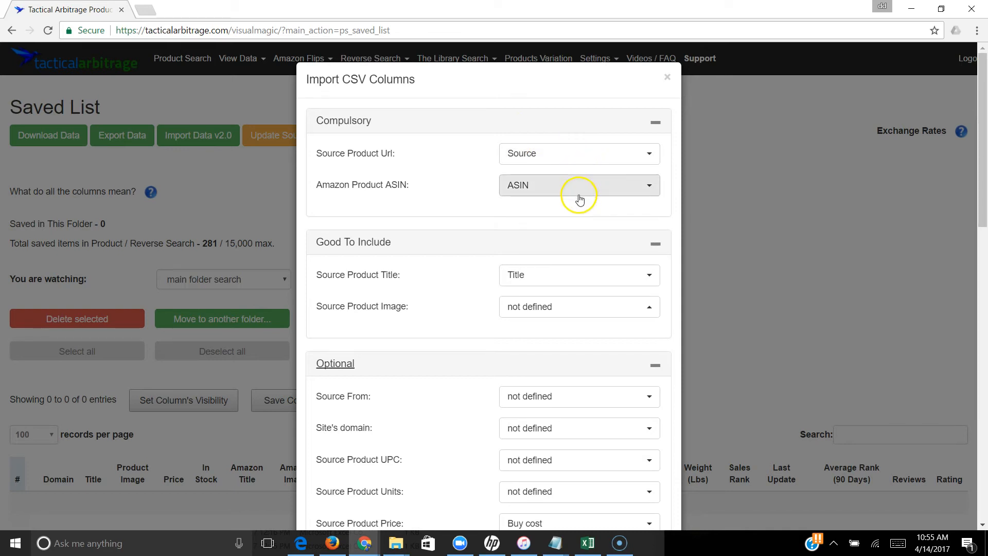
pyautogui.scroll(-3)
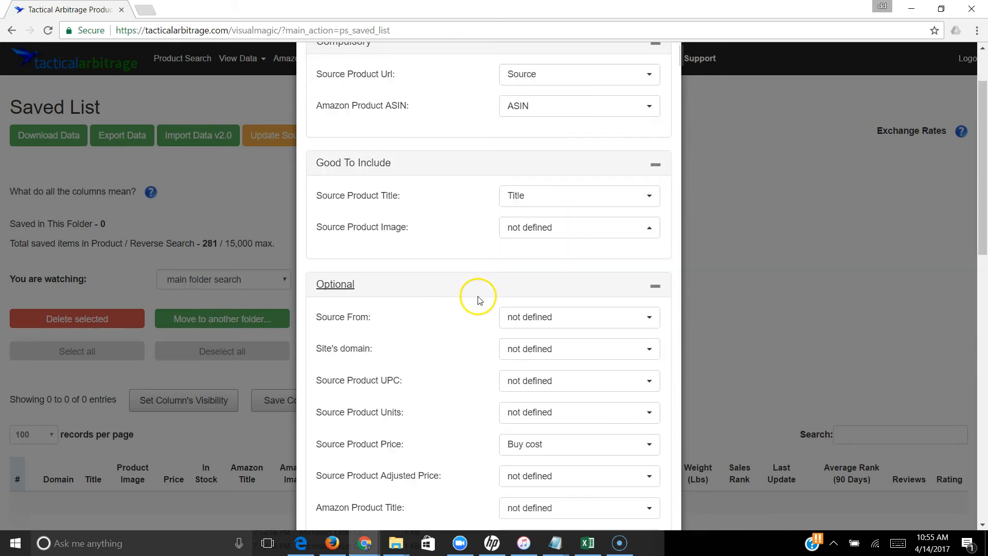
pyautogui.scroll(-3)
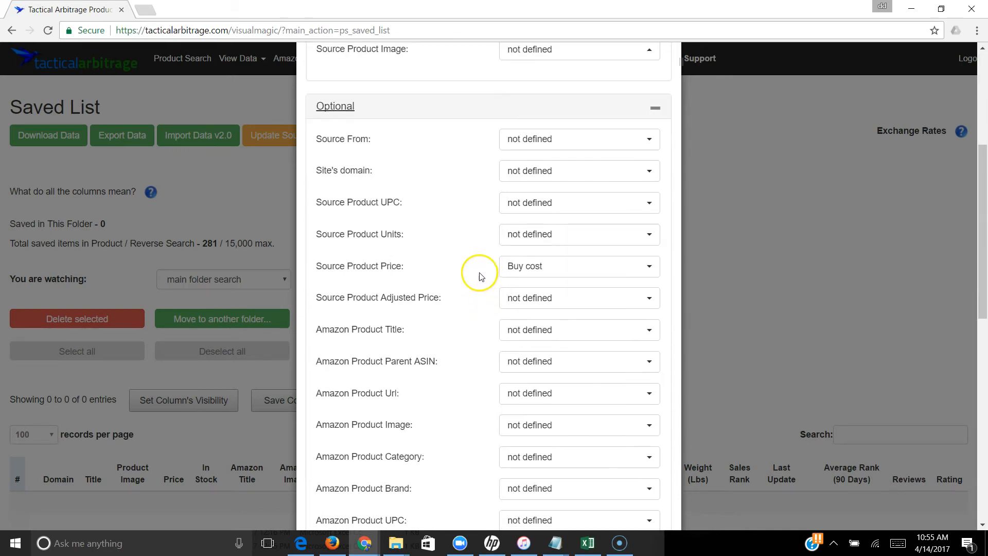
pyautogui.moveTo(393, 350)
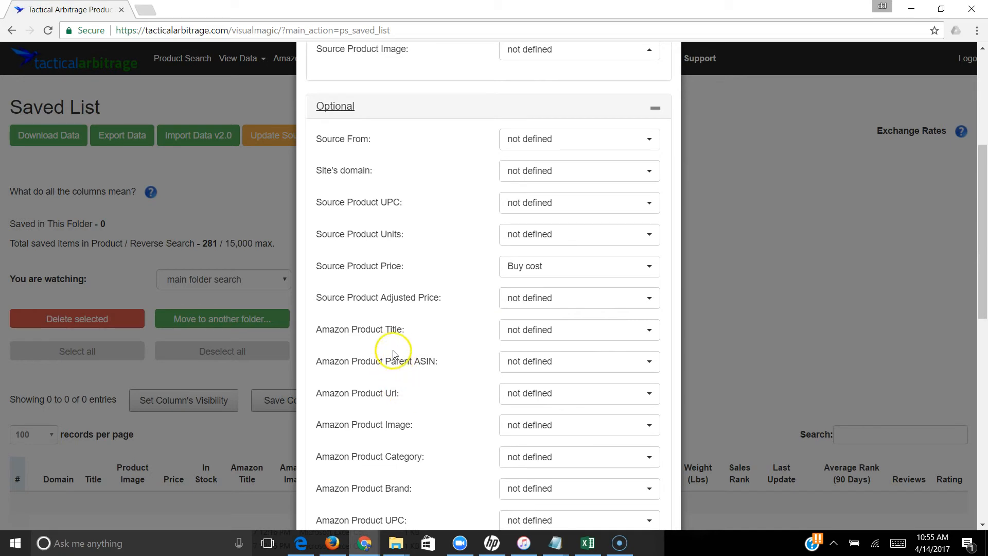
pyautogui.moveTo(440, 270)
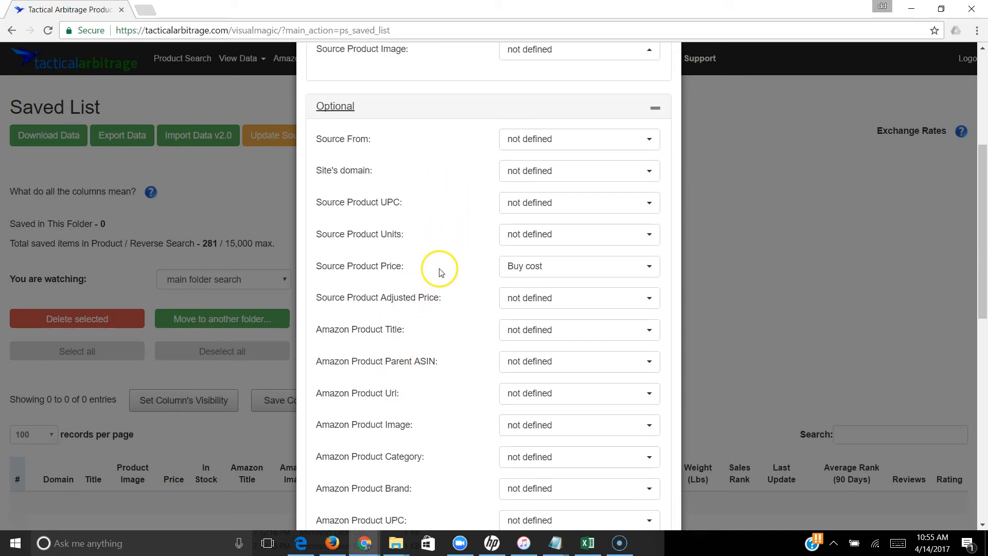
pyautogui.moveTo(500, 242)
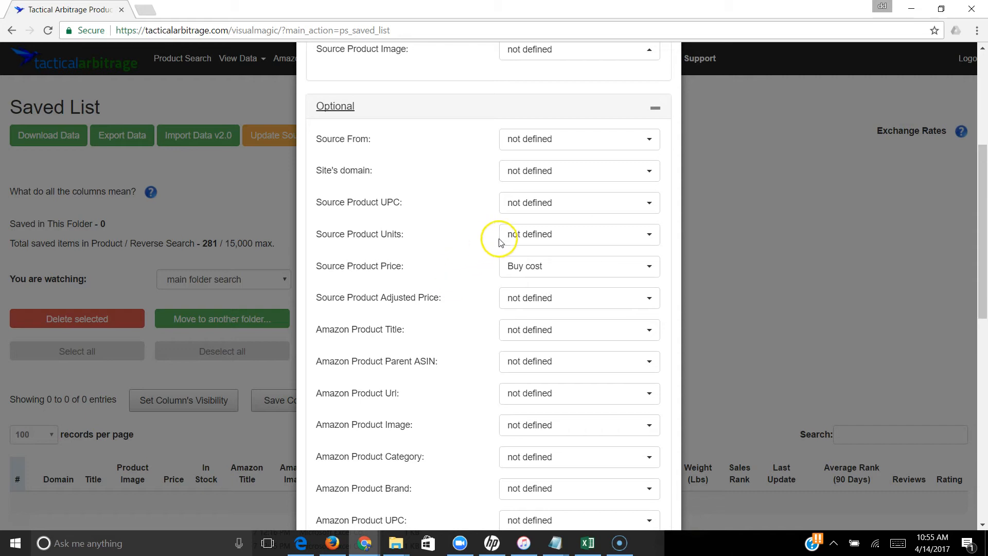
pyautogui.moveTo(481, 260)
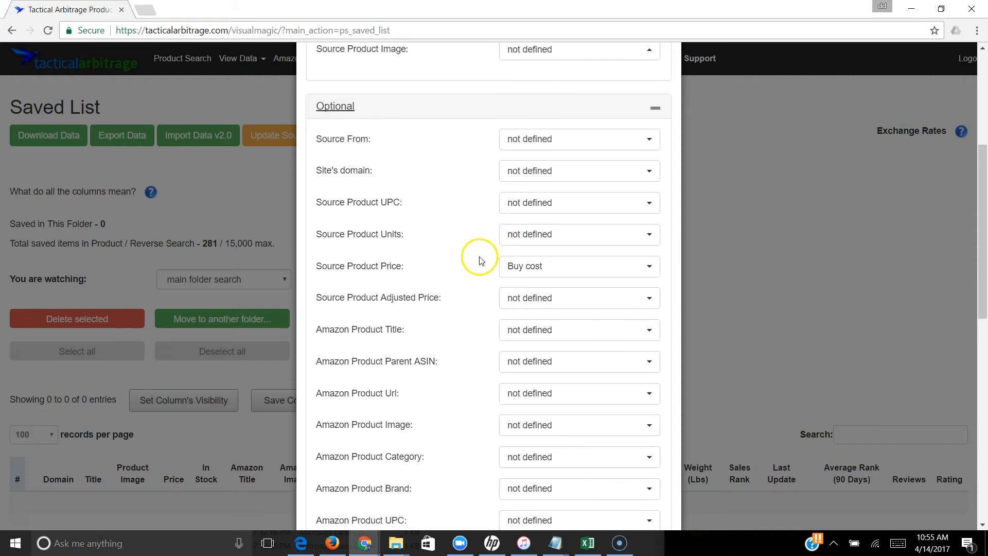
pyautogui.click(587, 542)
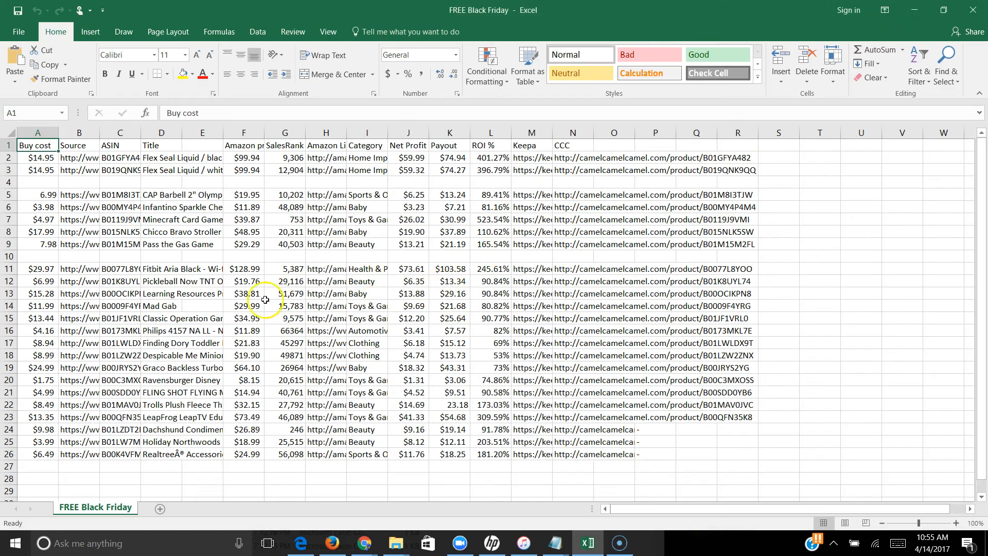
pyautogui.moveTo(156, 269)
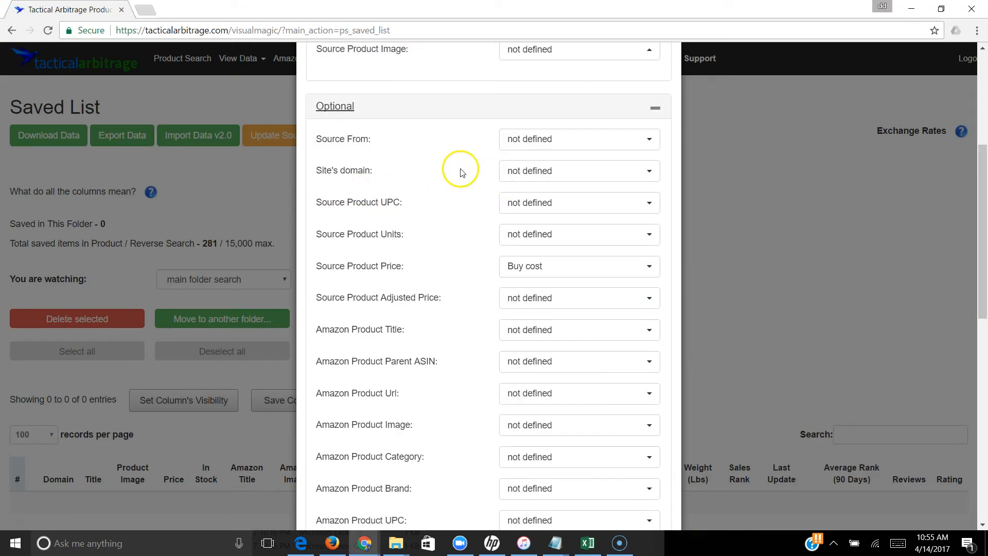
pyautogui.moveTo(603, 139)
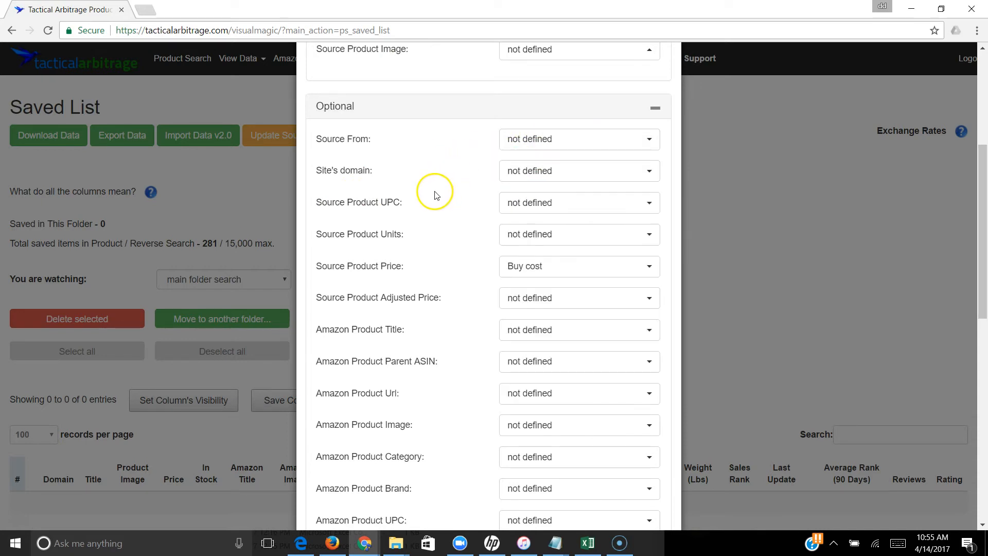
pyautogui.moveTo(414, 282)
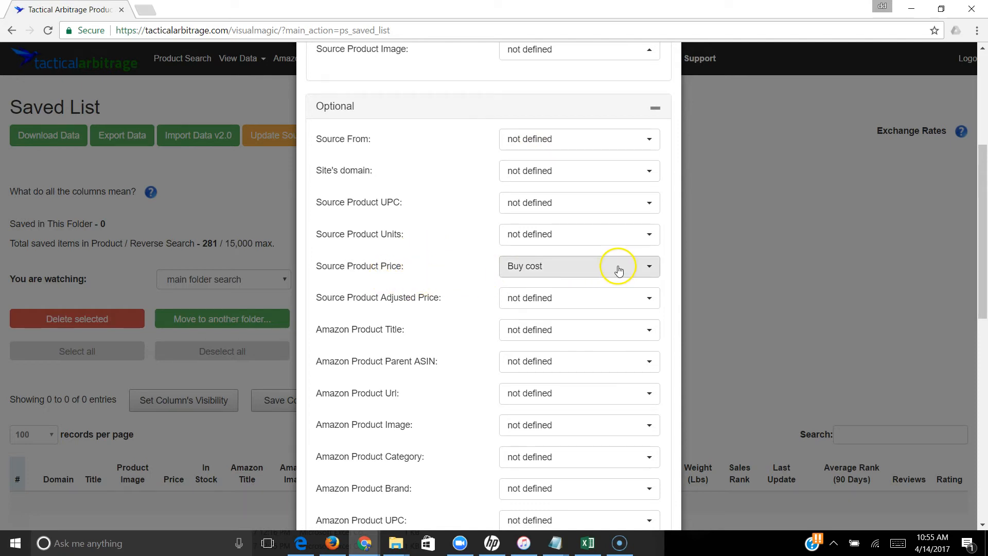
pyautogui.scroll(-3)
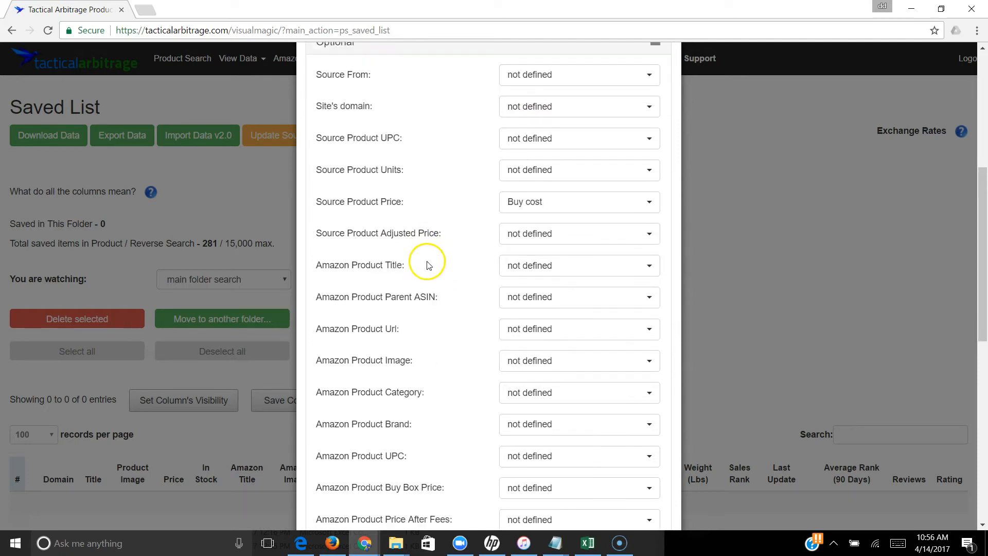
pyautogui.scroll(-3)
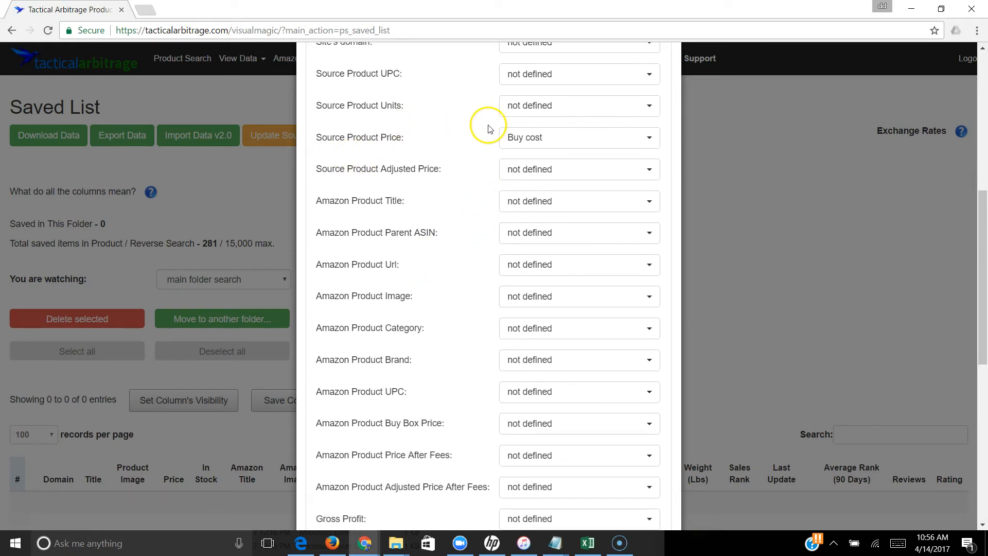
pyautogui.moveTo(473, 220)
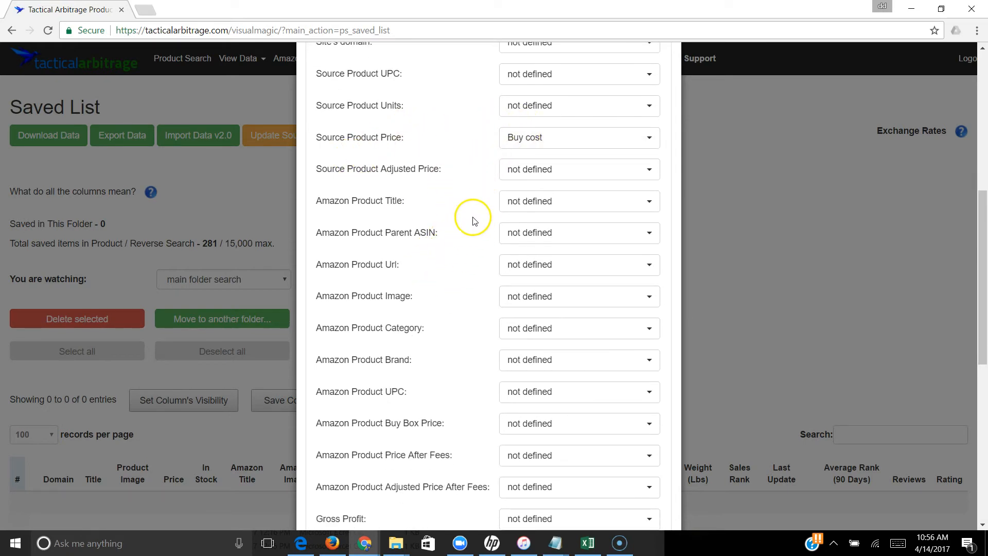
pyautogui.moveTo(447, 253)
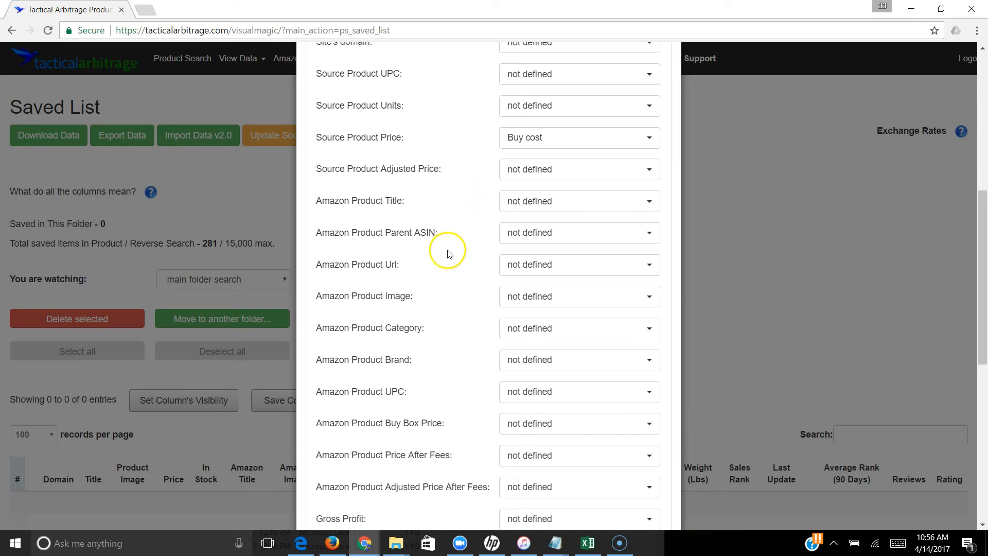
pyautogui.moveTo(415, 273)
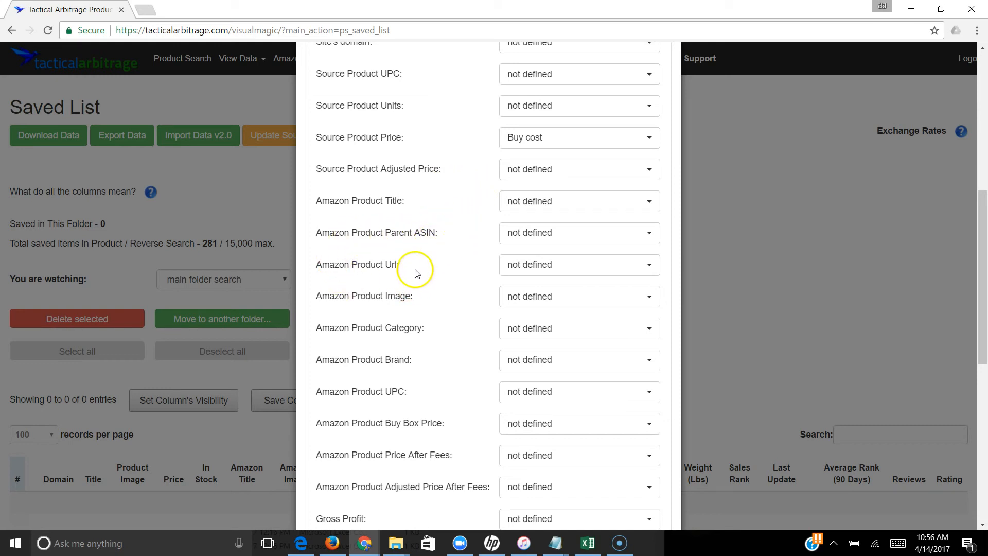
pyautogui.moveTo(504, 165)
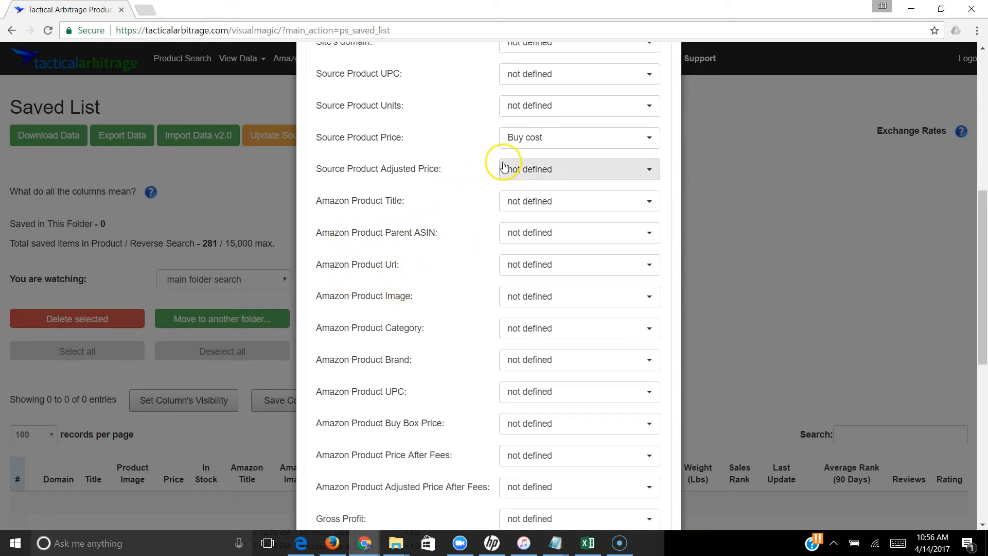
pyautogui.moveTo(466, 179)
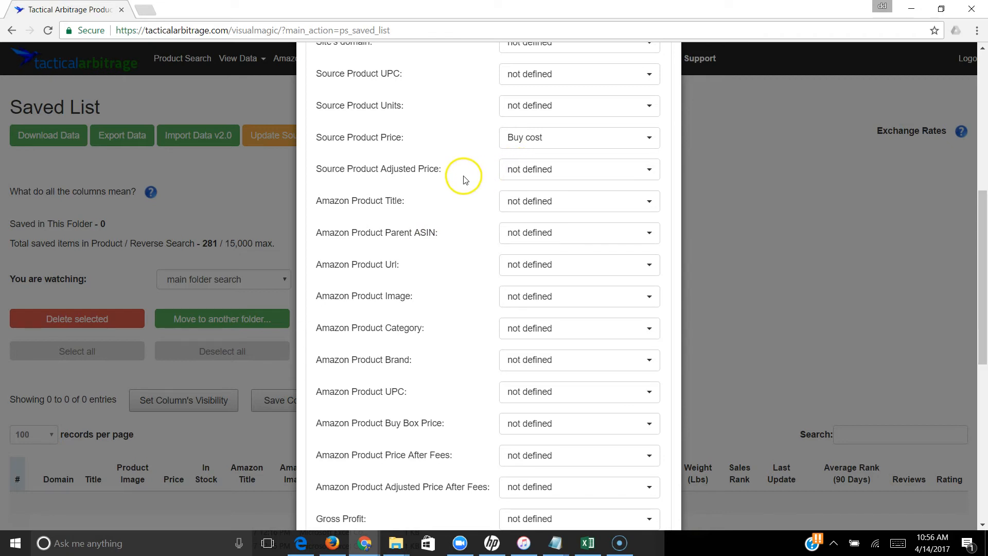
pyautogui.moveTo(424, 272)
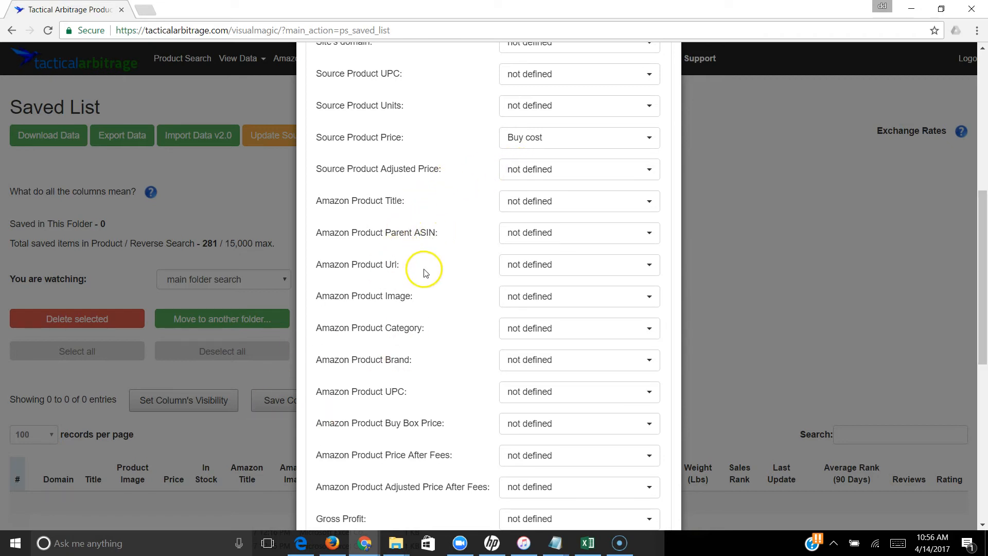
# Map Gross ROI to the ROI % column and leave Gross Profit unmapped.
pyautogui.scroll(-3)
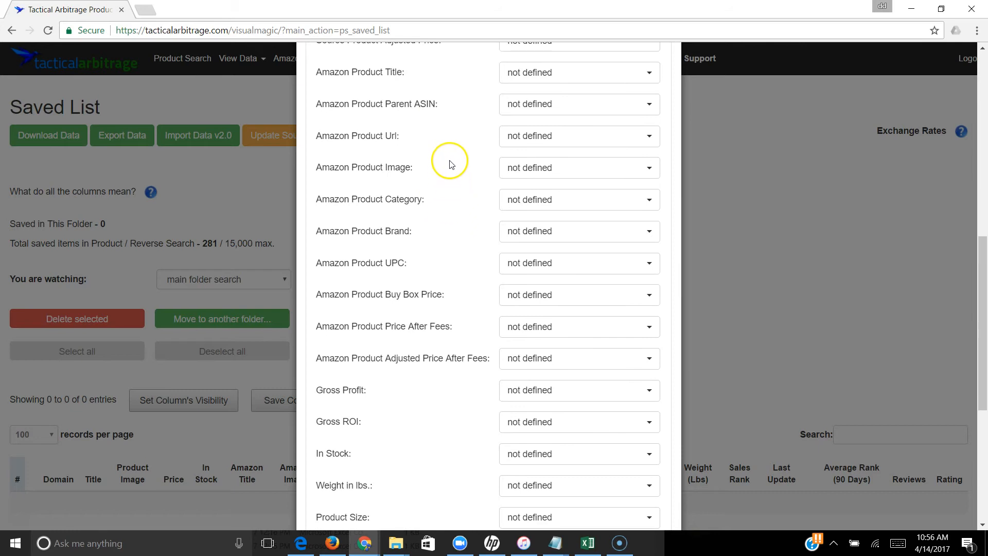
pyautogui.moveTo(10, 490)
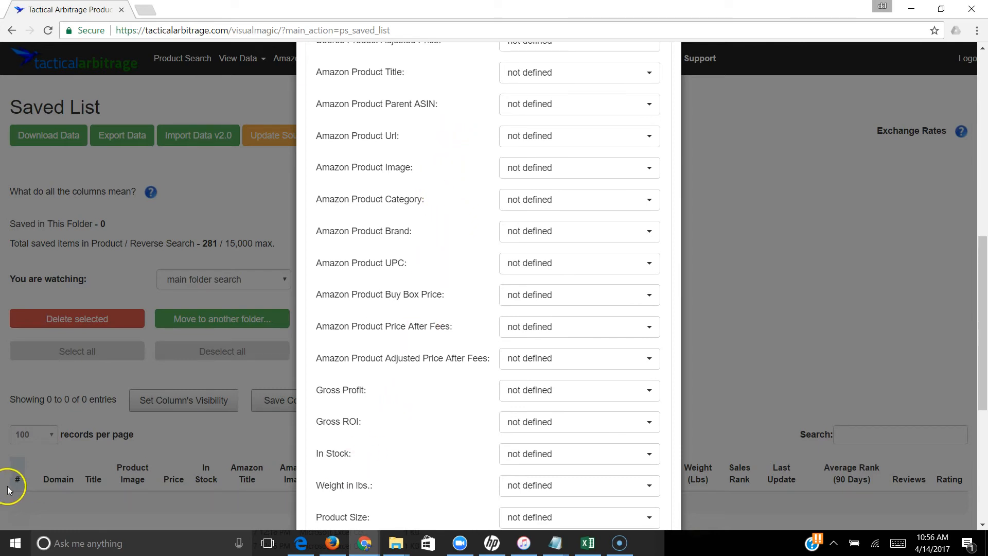
pyautogui.scroll(-3)
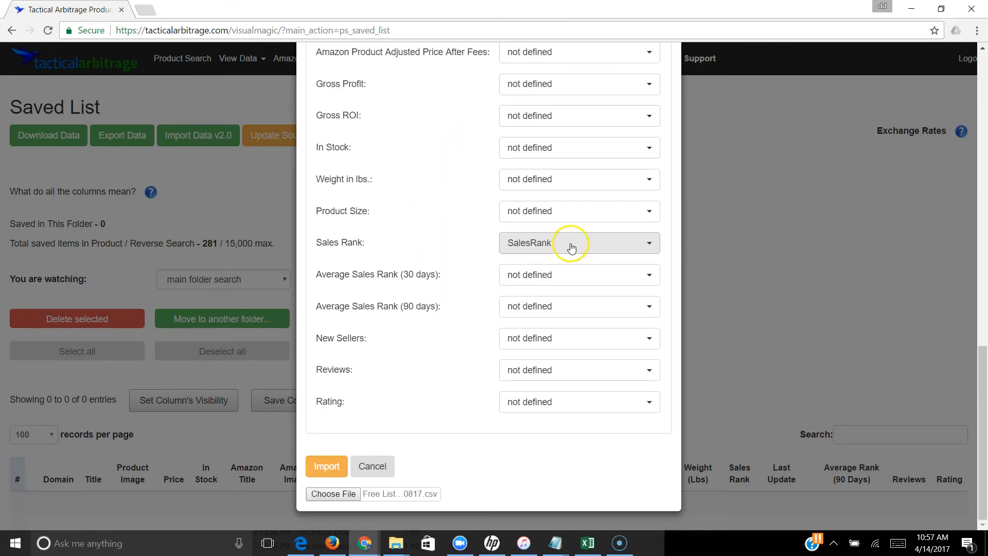
pyautogui.moveTo(562, 240)
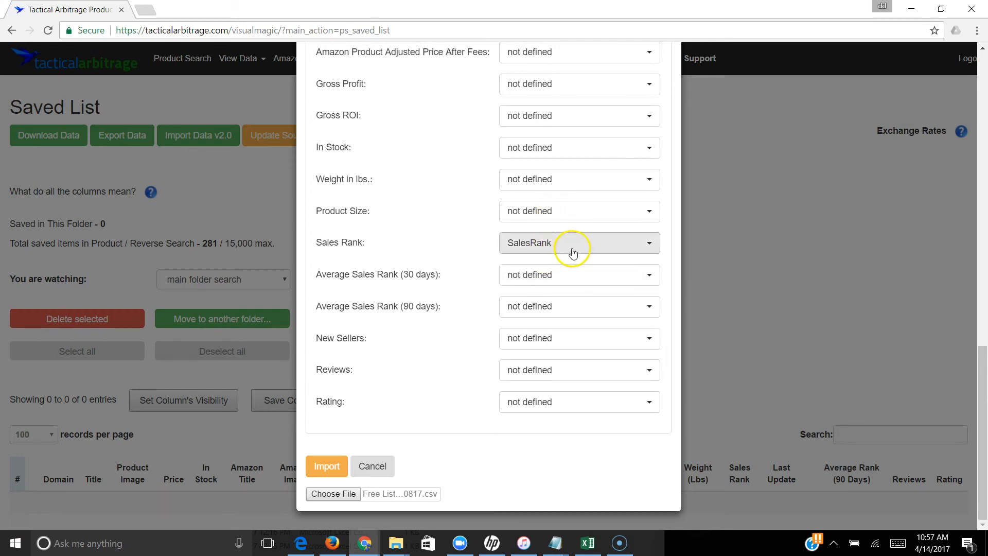
pyautogui.moveTo(570, 247)
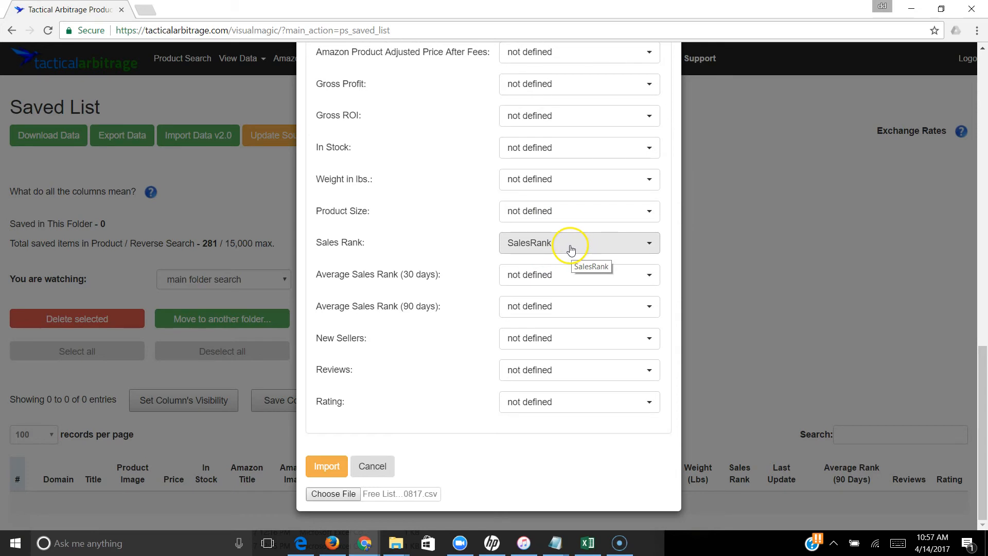
pyautogui.moveTo(565, 119)
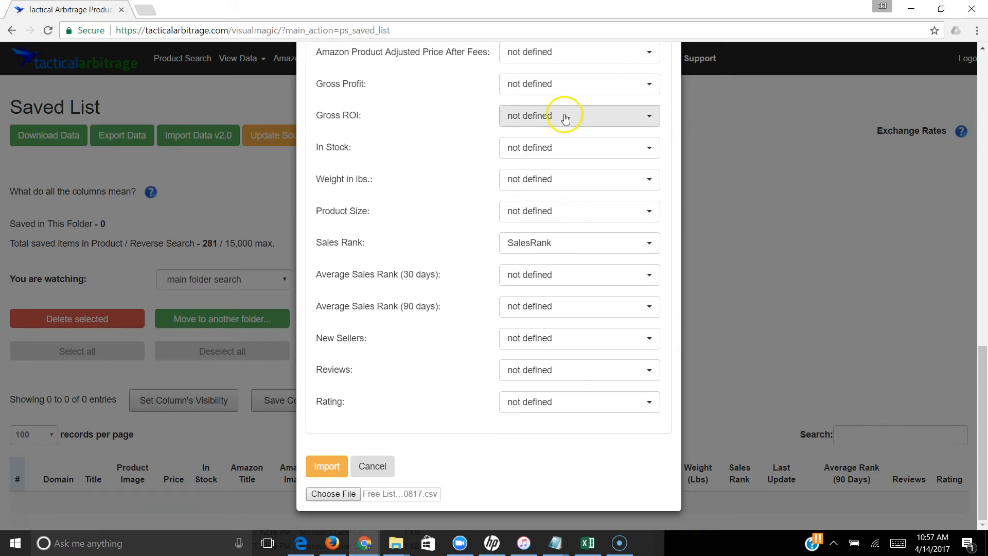
pyautogui.click(577, 115)
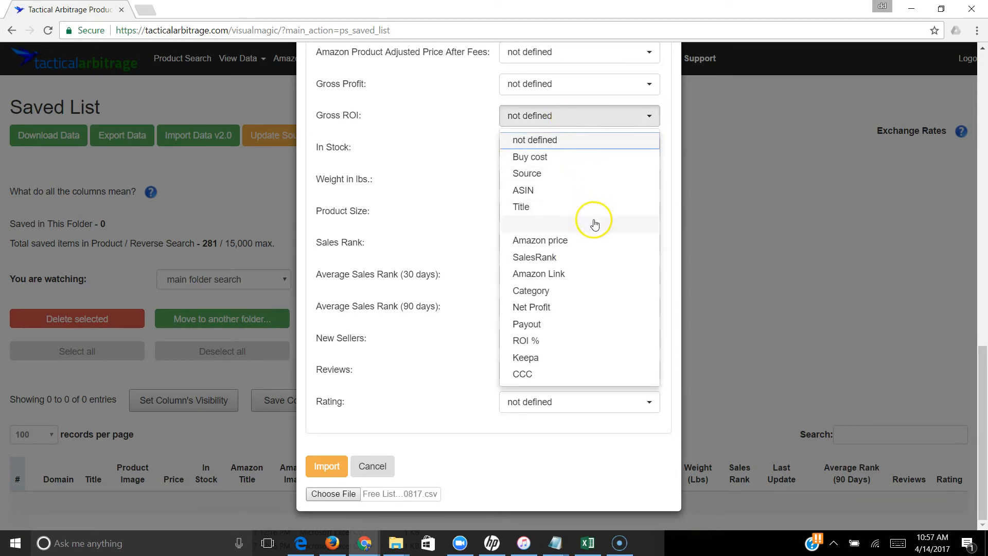
pyautogui.click(525, 341)
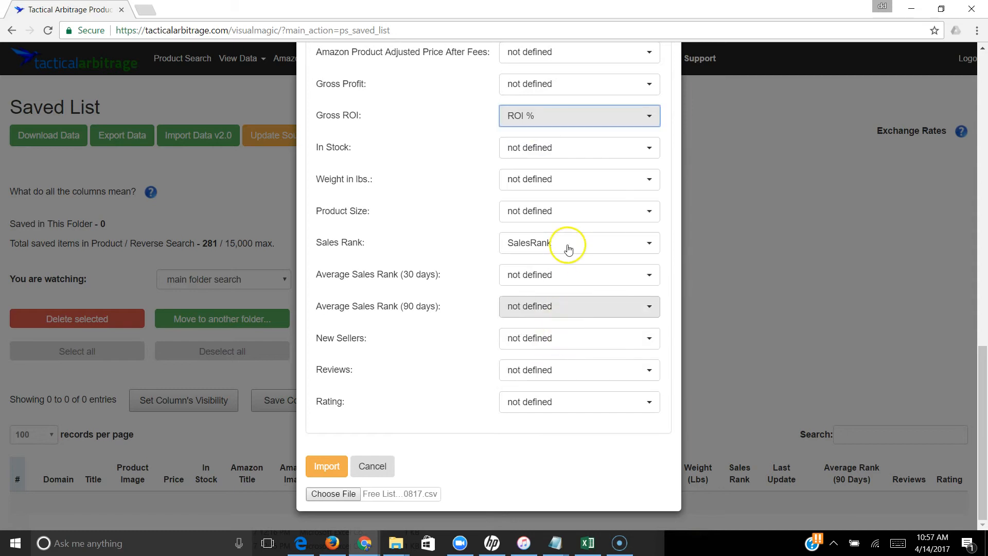
pyautogui.click(578, 212)
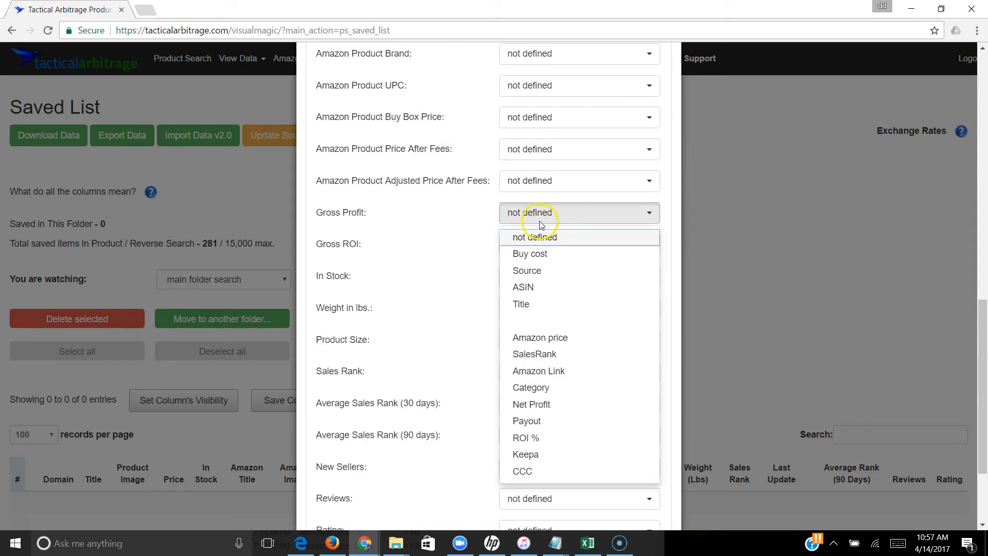
pyautogui.moveTo(574, 425)
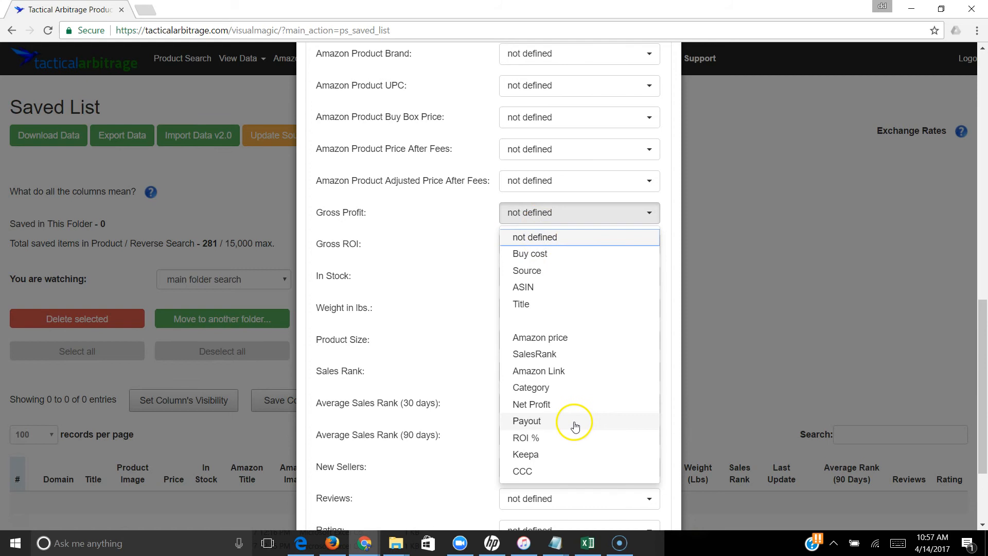
pyautogui.moveTo(575, 420)
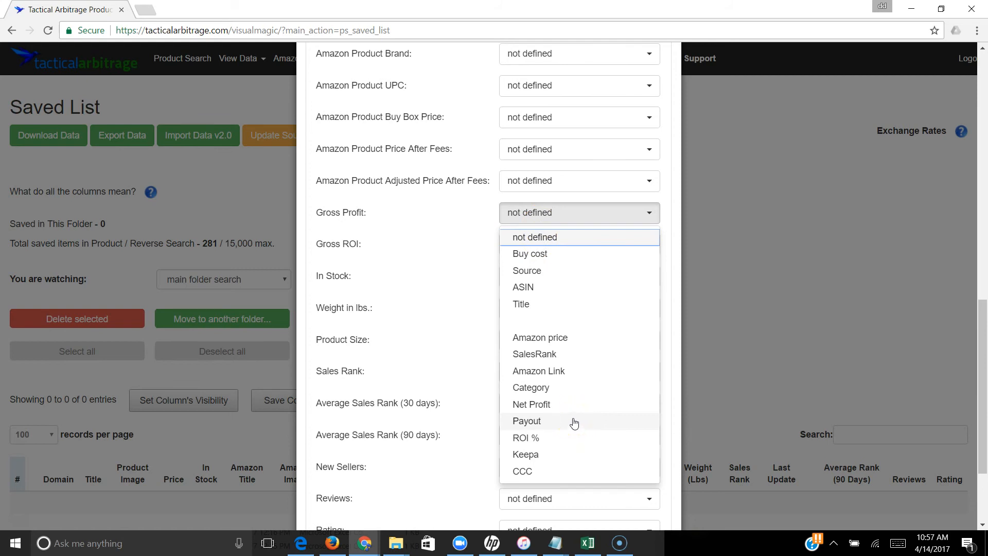
pyautogui.moveTo(570, 403)
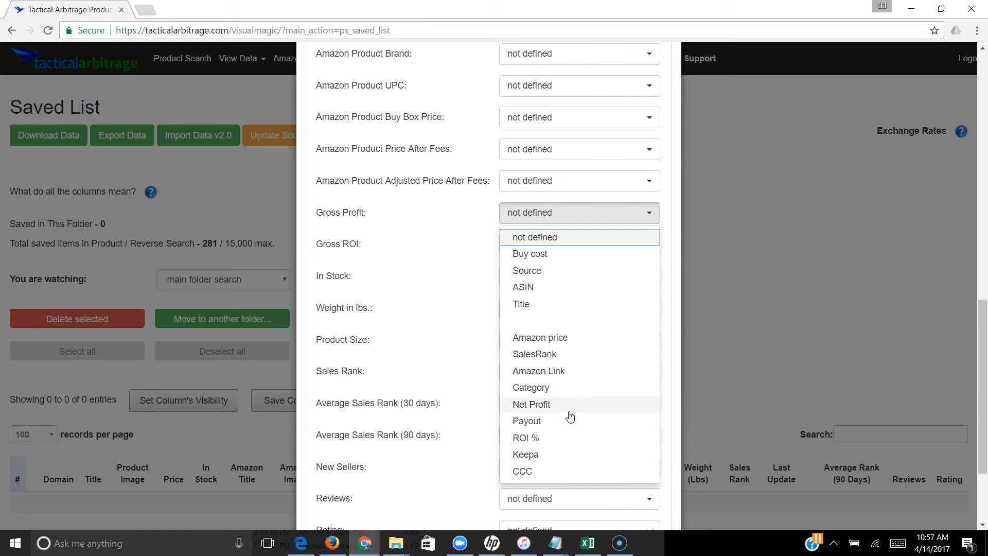
pyautogui.moveTo(570, 419)
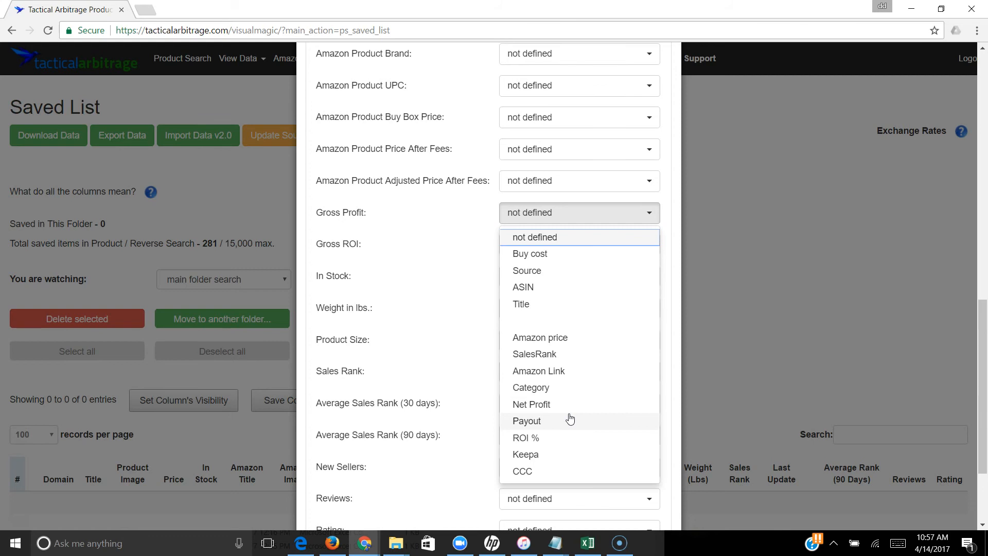
pyautogui.moveTo(397, 290)
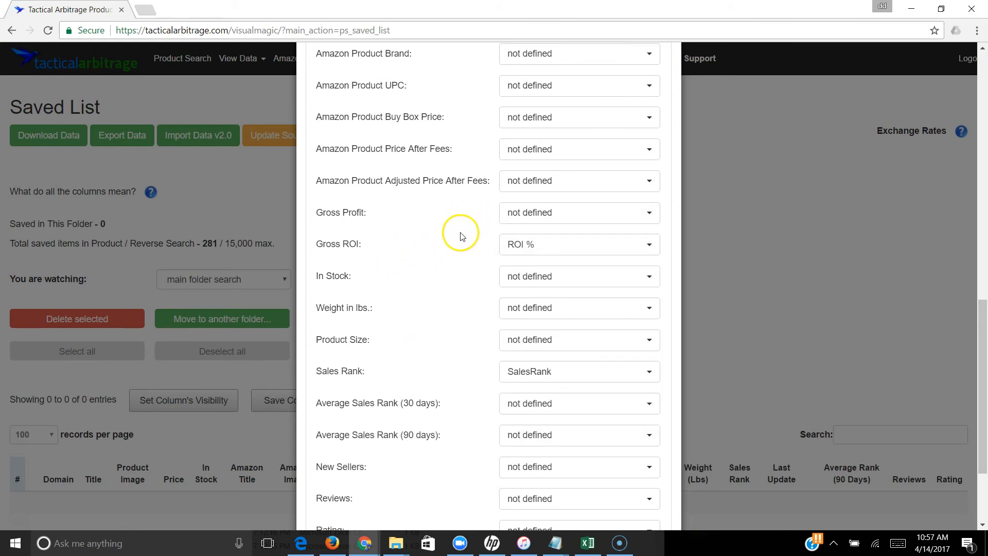
# Review the Optional mappings and submit the CSV import.
pyautogui.scroll(3)
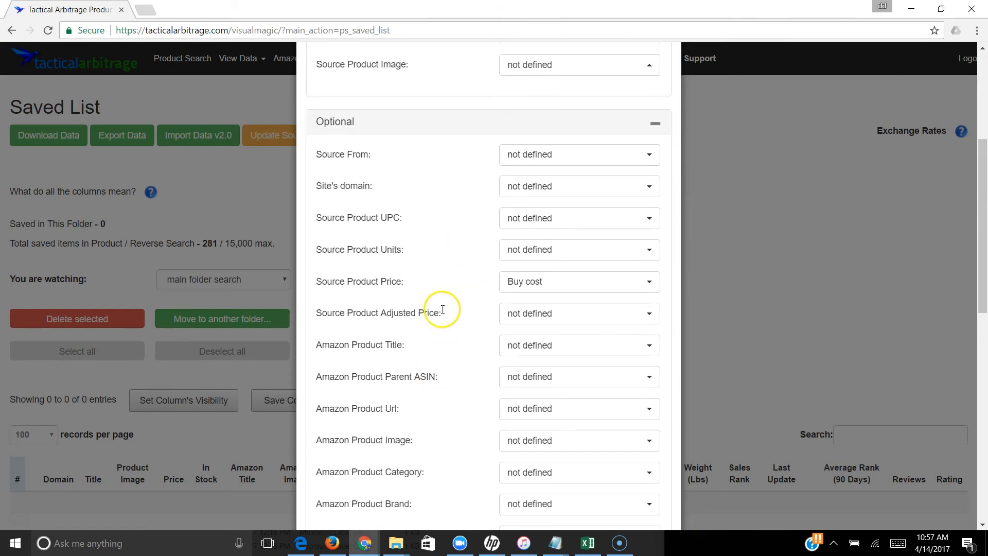
pyautogui.moveTo(526, 217)
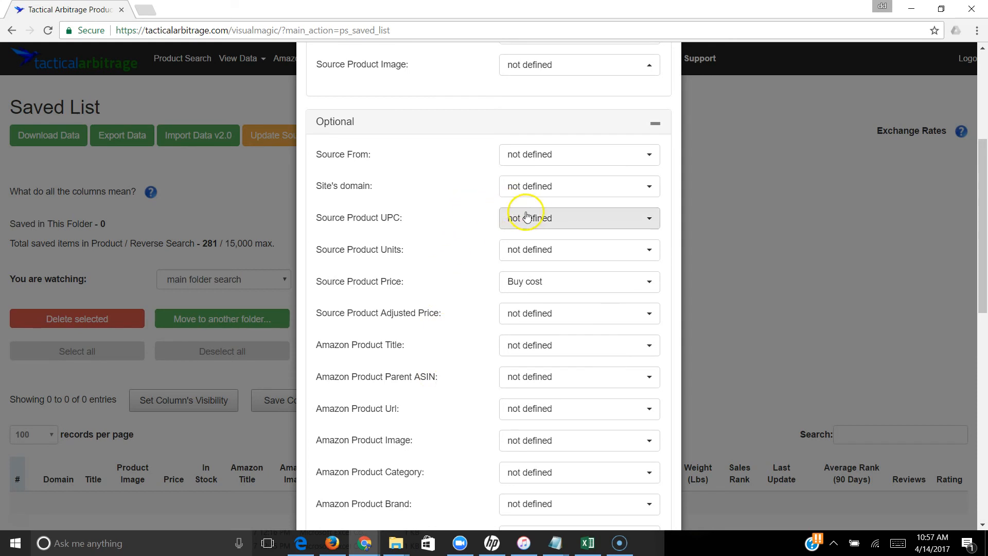
pyautogui.moveTo(588, 248)
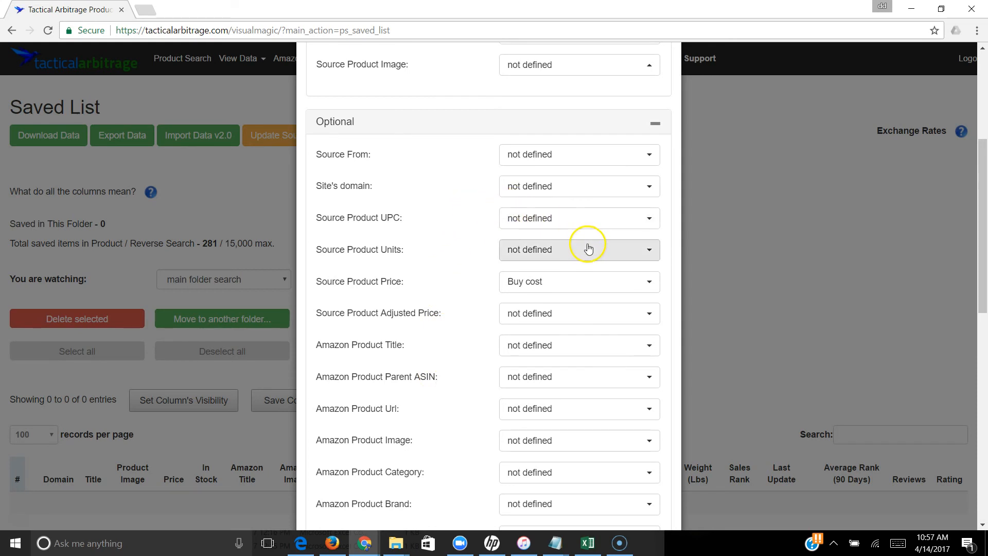
pyautogui.moveTo(553, 281)
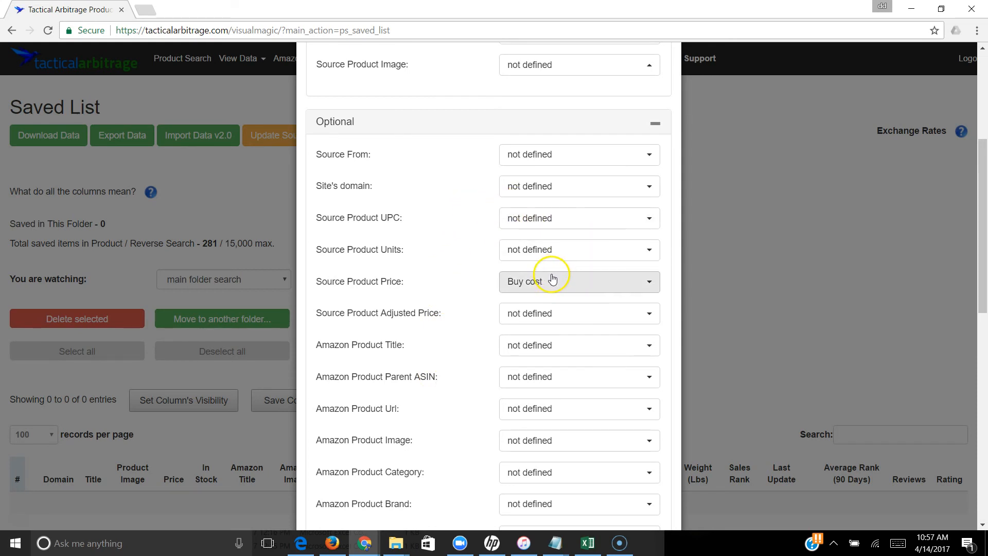
pyautogui.moveTo(538, 218)
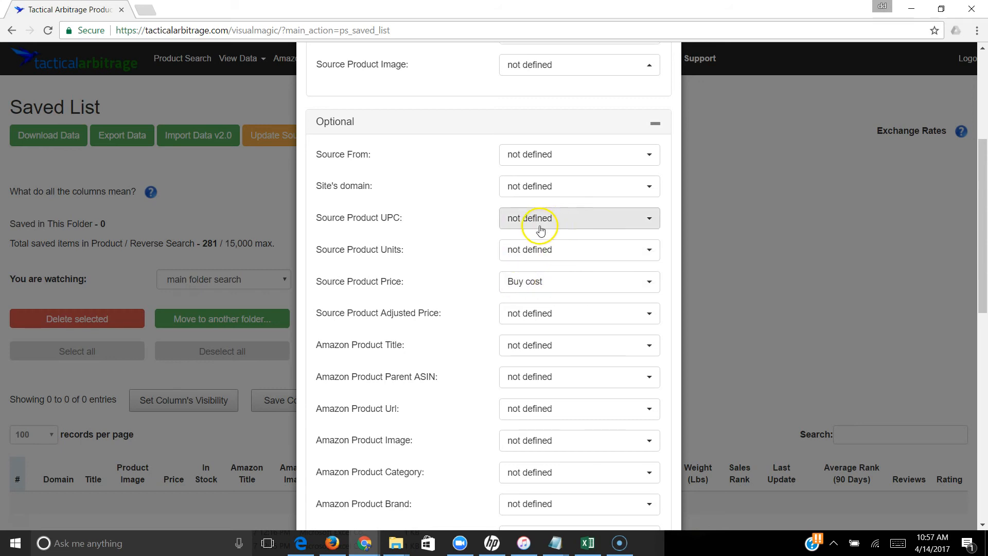
pyautogui.scroll(-3)
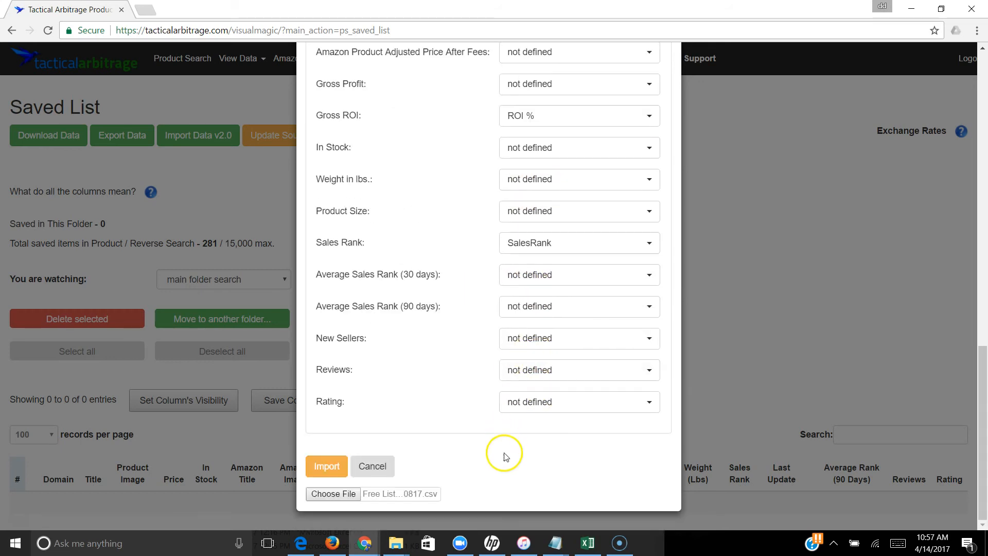
pyautogui.click(326, 466)
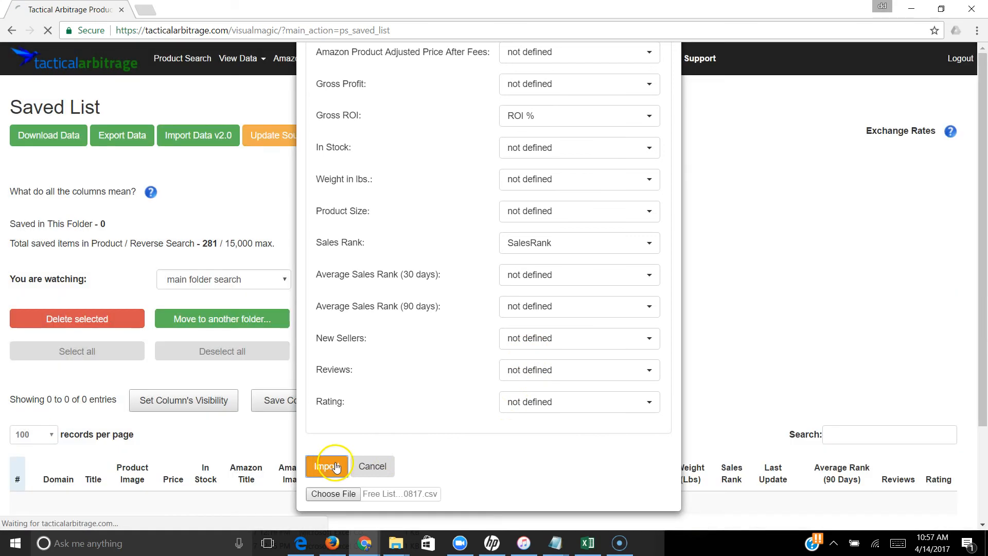
# Confirm the Success banner shows 21 checked, 21 added, and scan the imported product table.
pyautogui.click(327, 466)
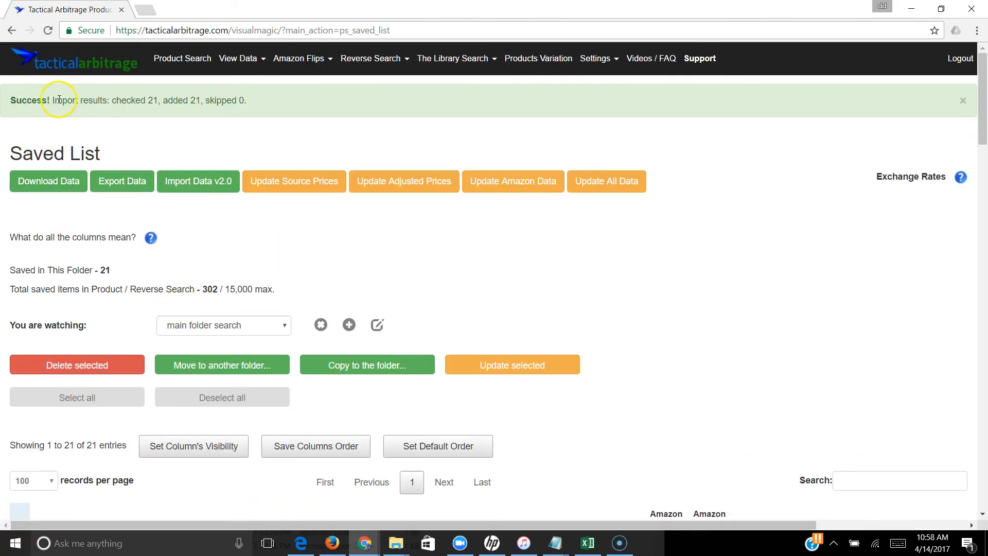
pyautogui.moveTo(167, 100)
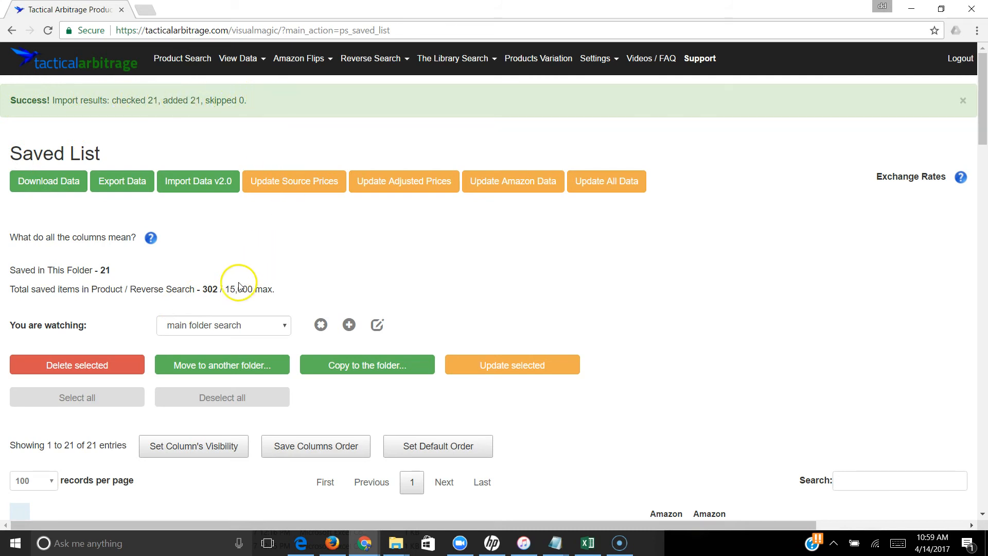
pyautogui.moveTo(110, 280)
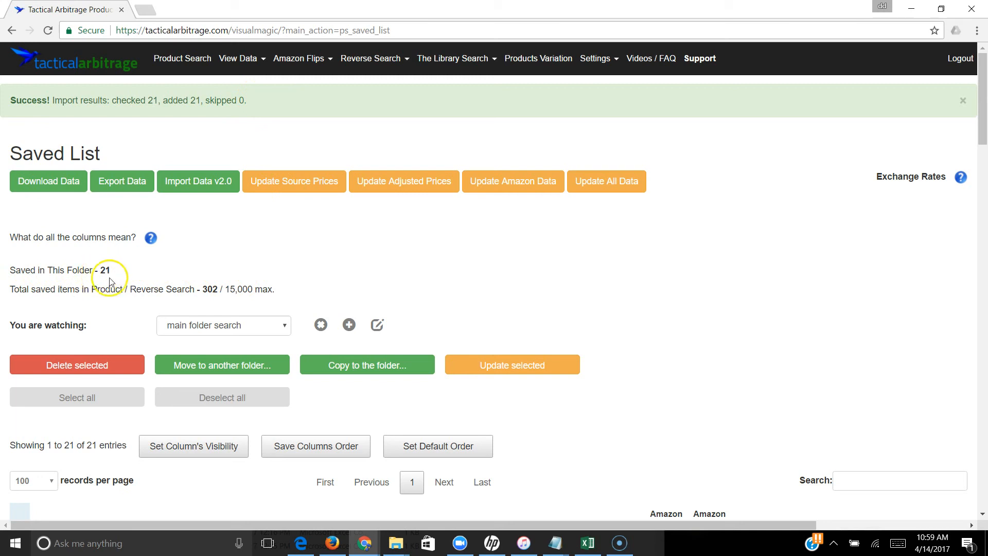
pyautogui.scroll(-3)
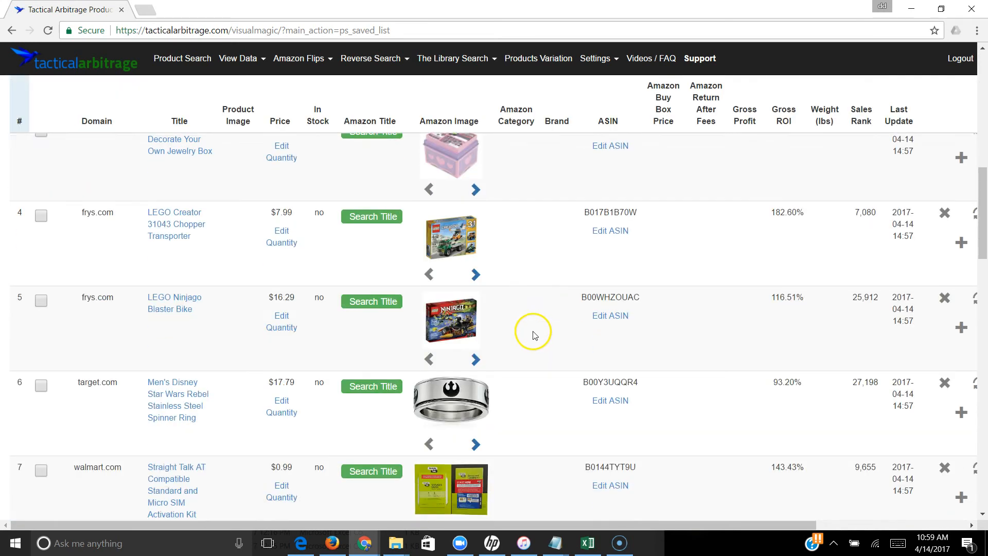
pyautogui.scroll(3)
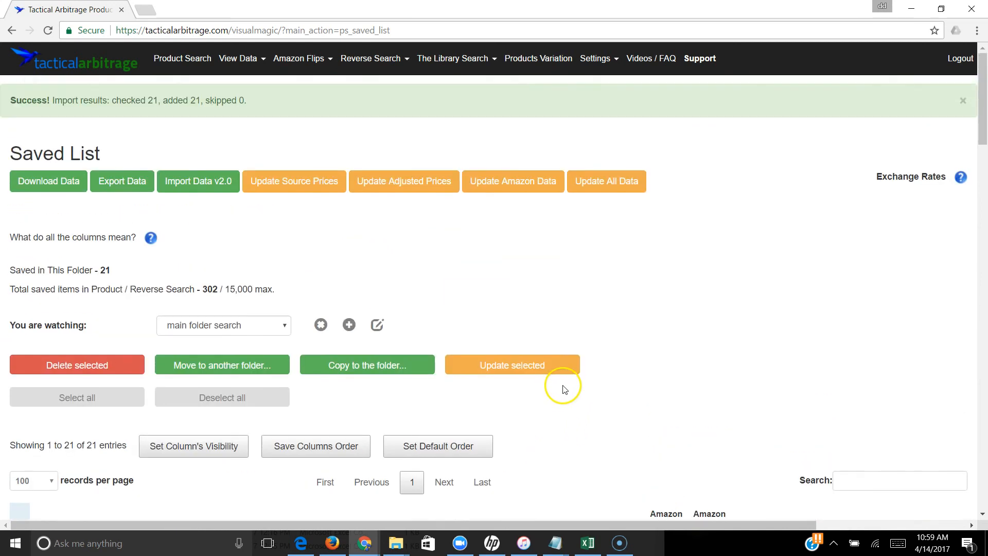
pyautogui.moveTo(606, 181)
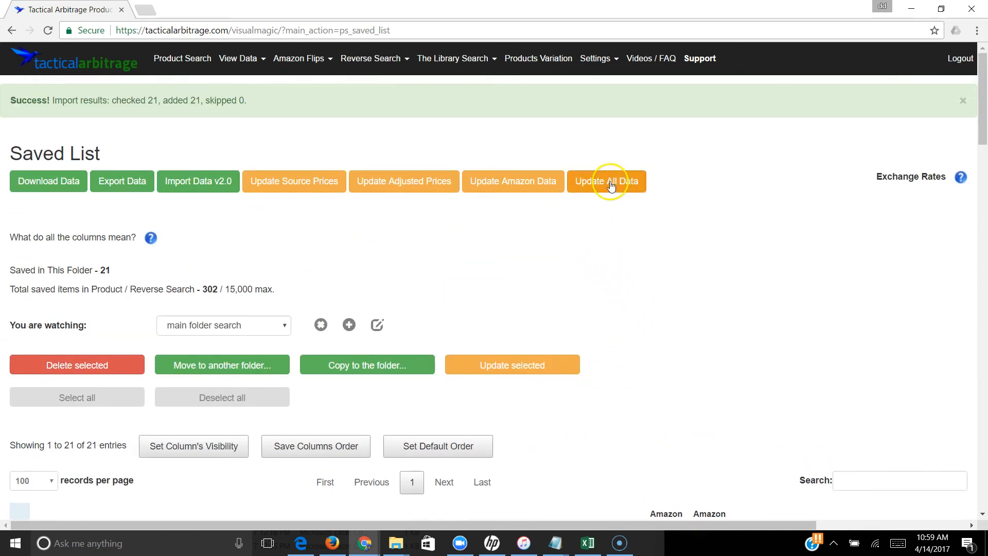
# Run Update All Data so the Star Wars item shows Amazon price, fees, profit and ROI.
pyautogui.click(606, 181)
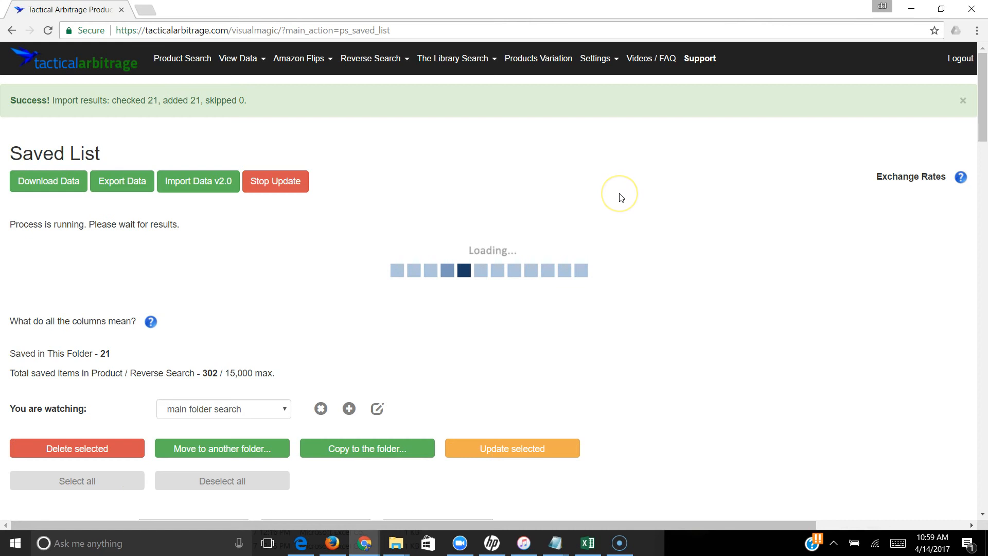
pyautogui.moveTo(621, 197)
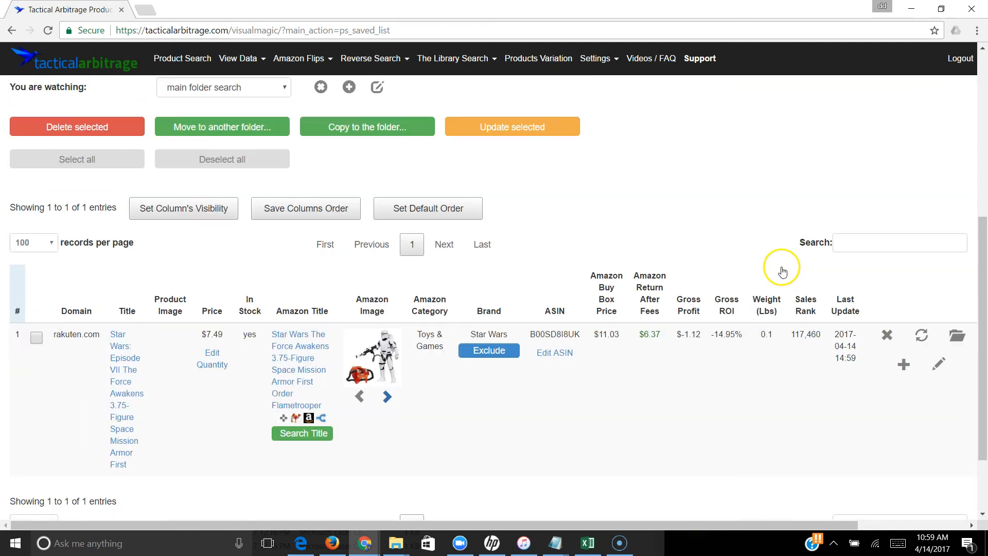
pyautogui.scroll(-3)
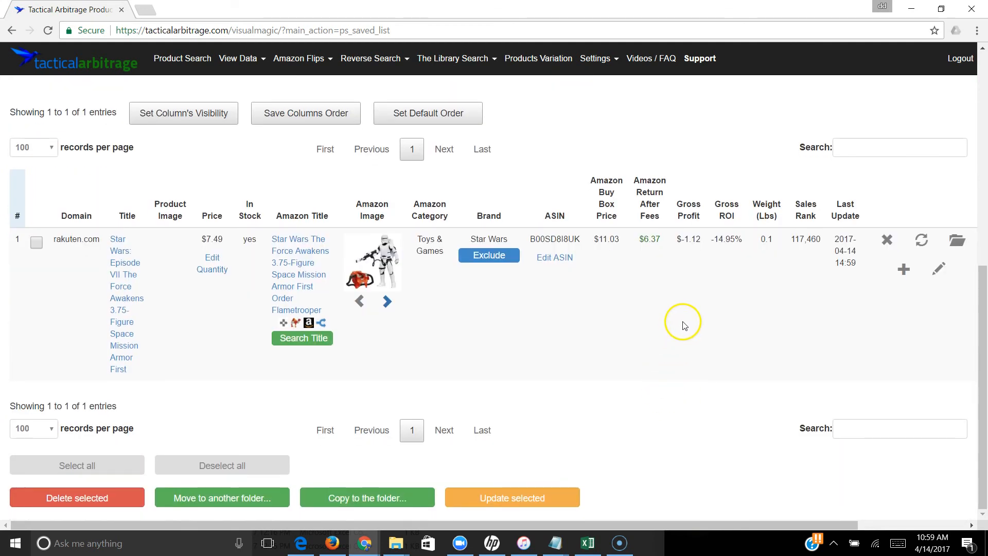